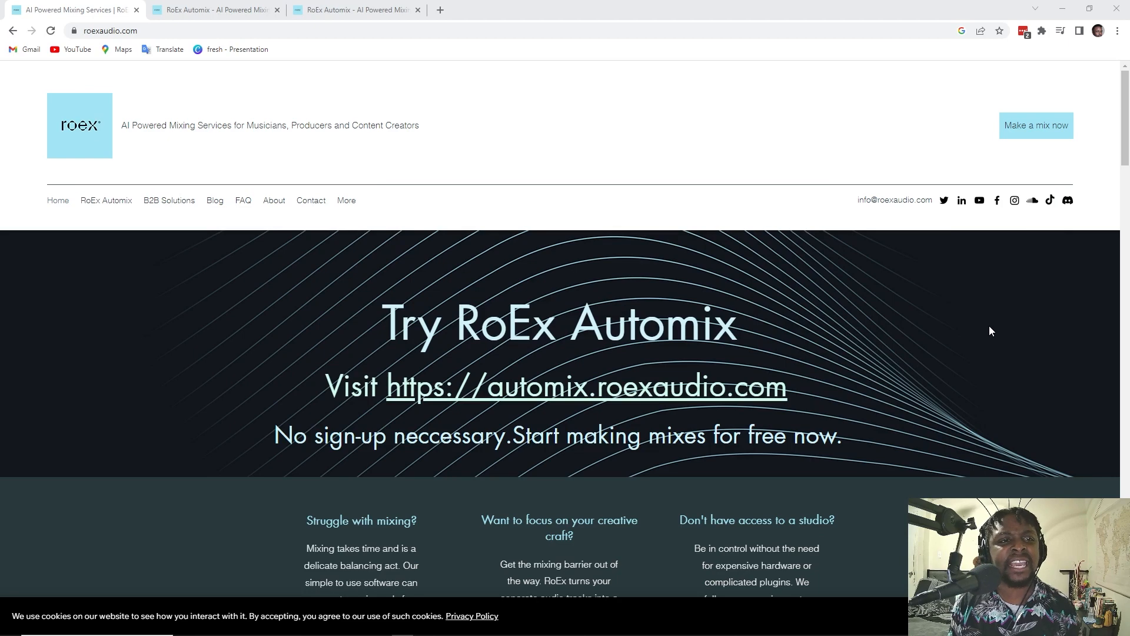
pyautogui.moveTo(992, 344)
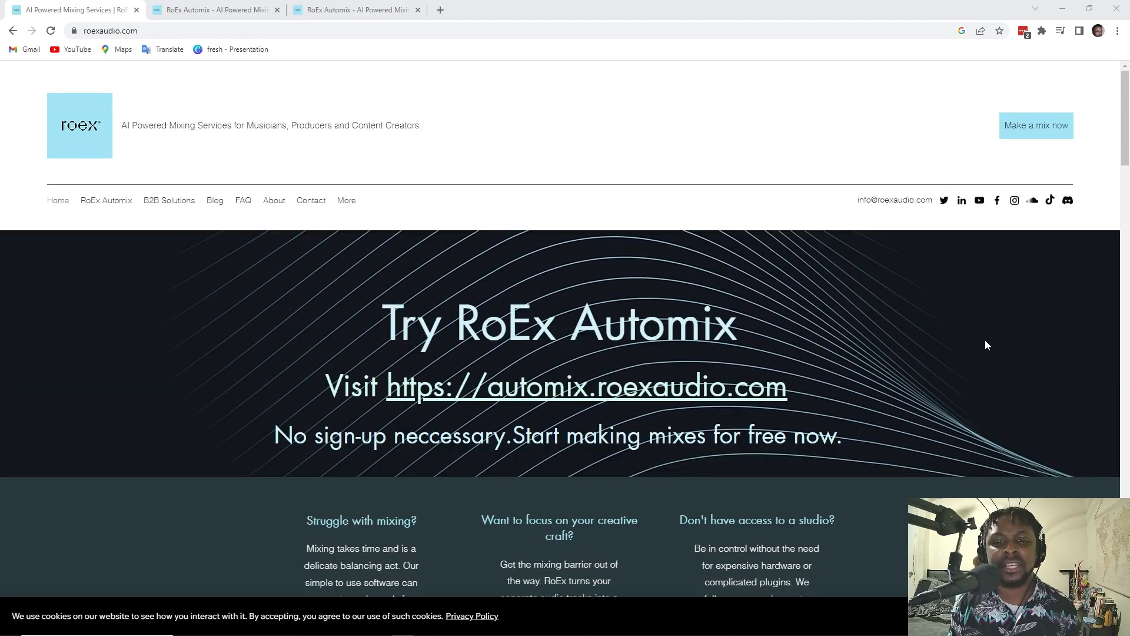
# Step: Choose all seven stem WAVs from Desktop > Scared Demo > Bounced Files for upload
pyautogui.scroll(-3)
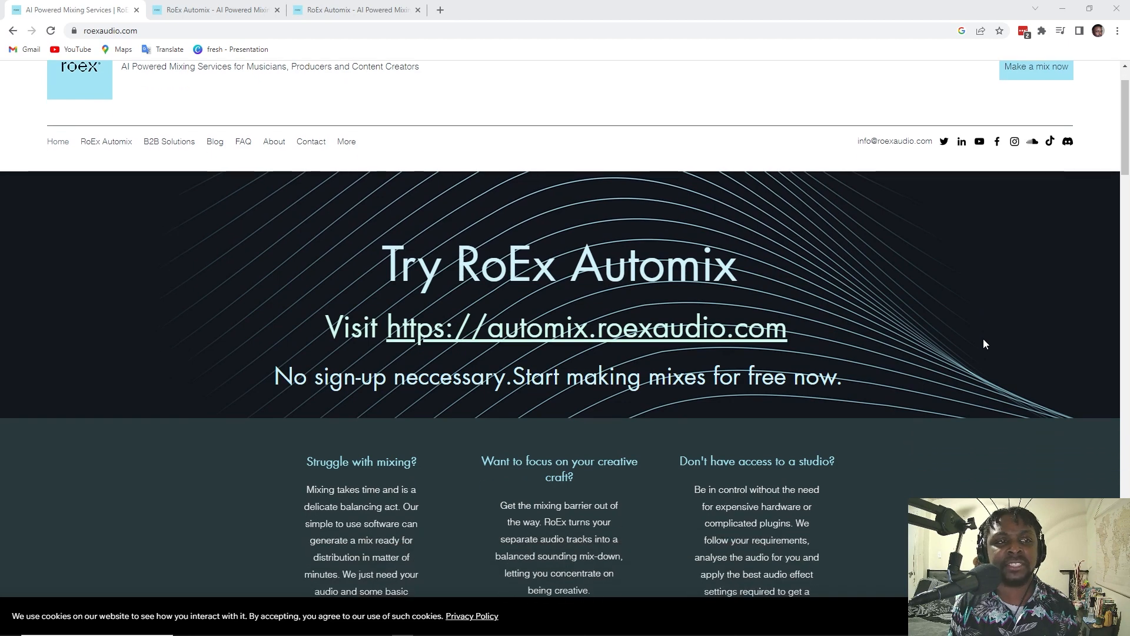
pyautogui.scroll(-3)
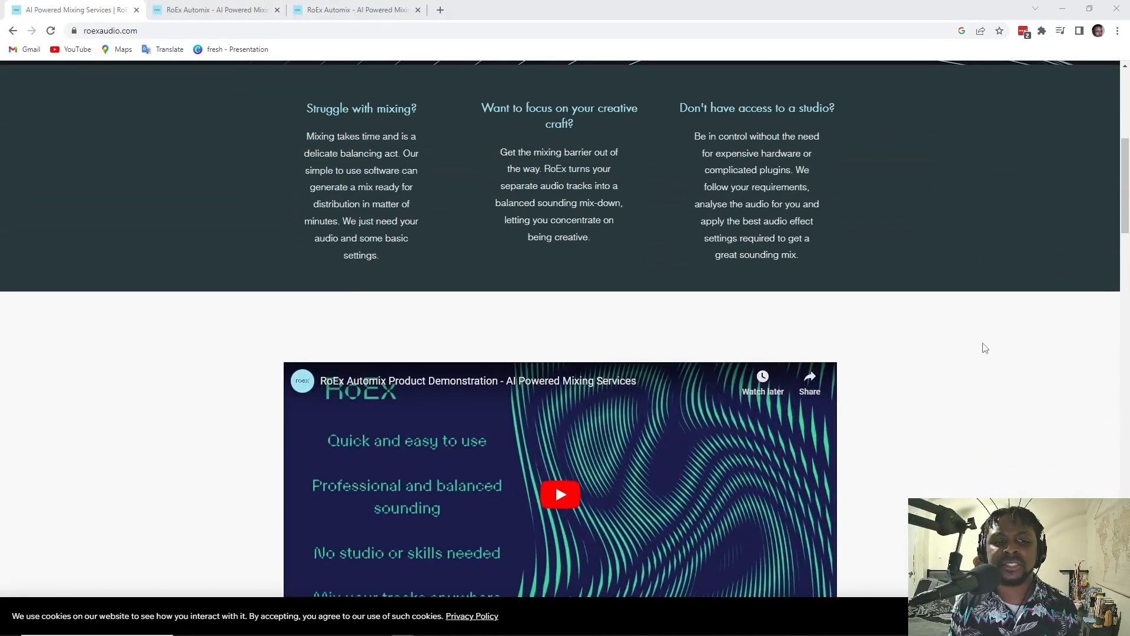
pyautogui.scroll(-3)
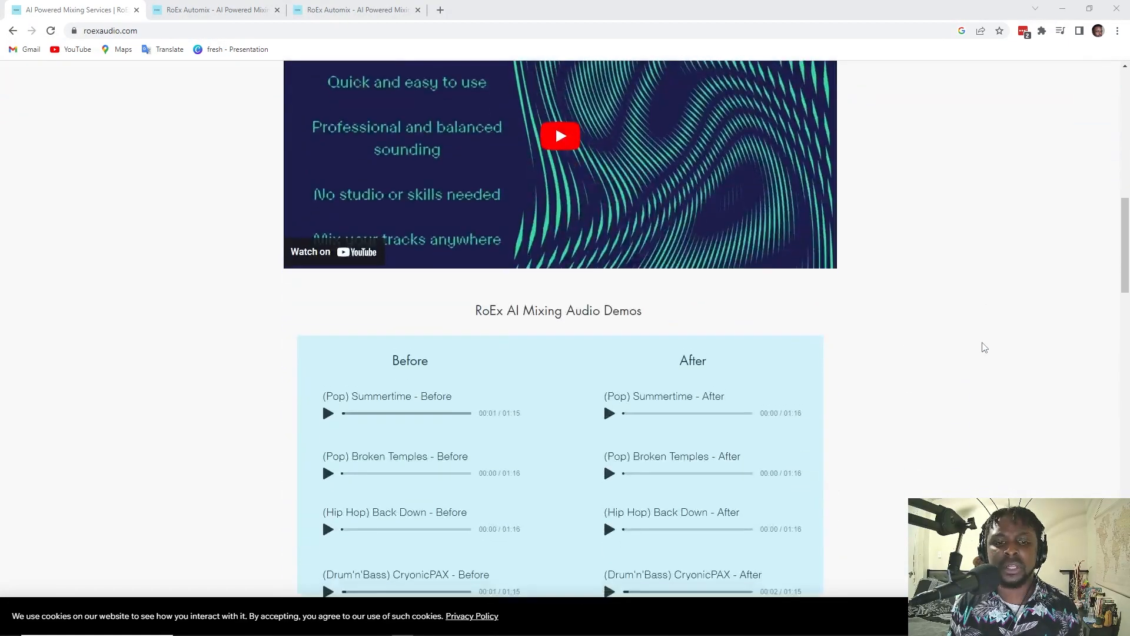
pyautogui.scroll(-3)
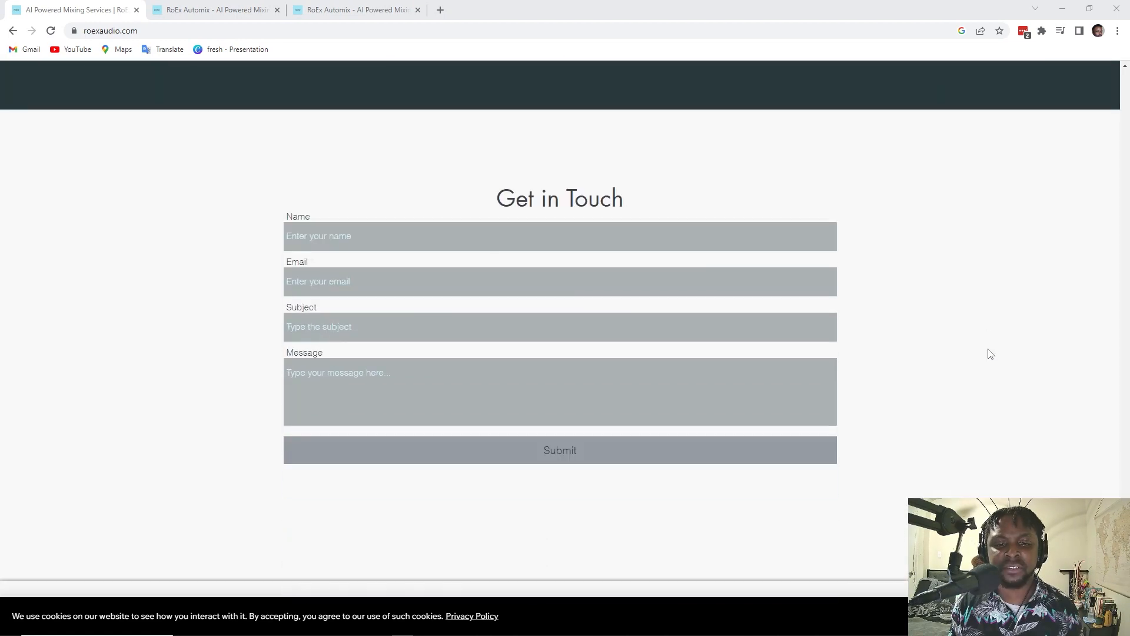
pyautogui.scroll(3)
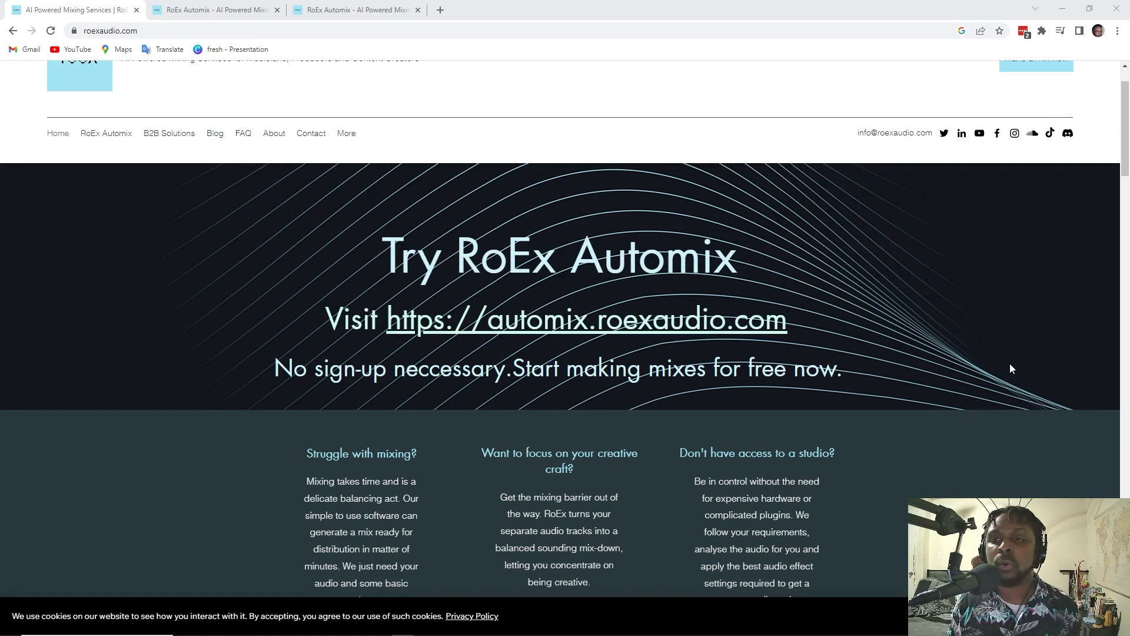
pyautogui.moveTo(1039, 363)
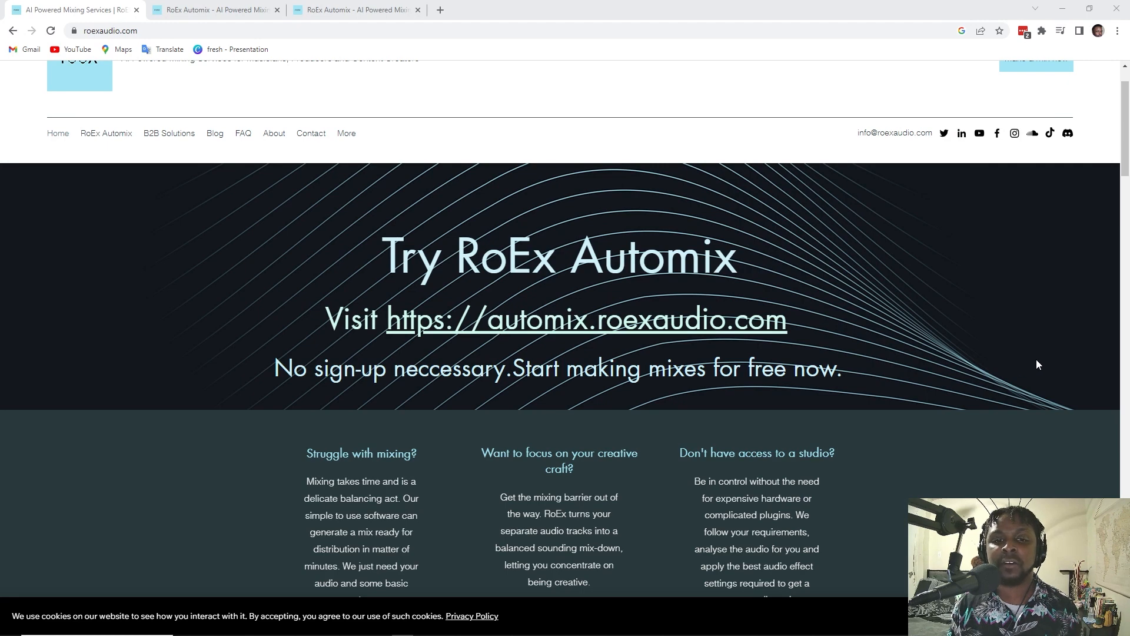
pyautogui.scroll(3)
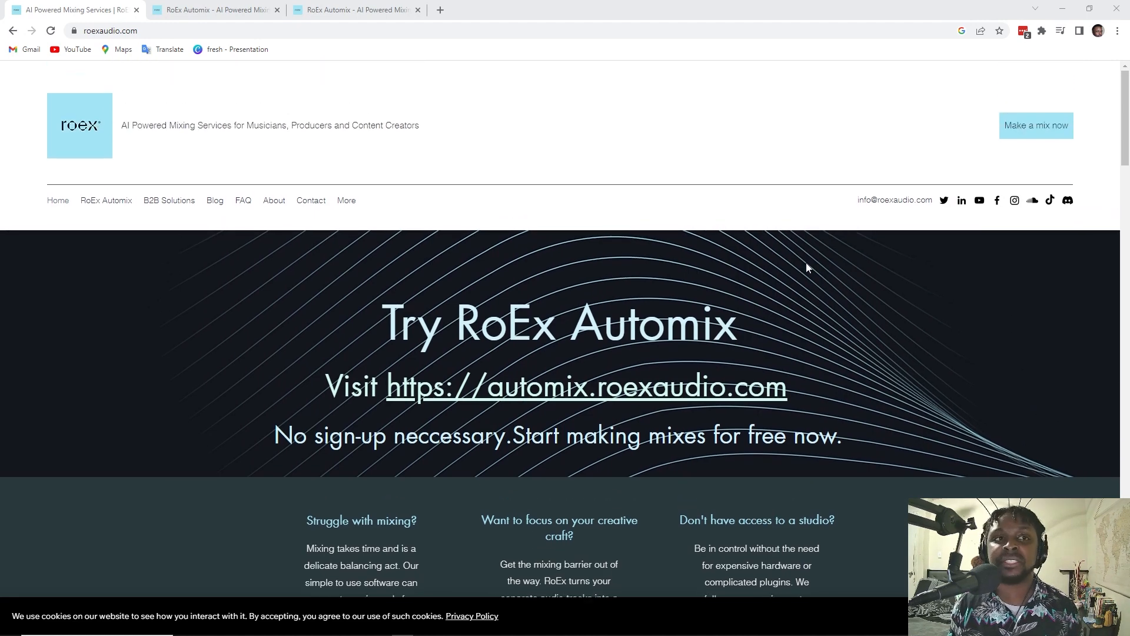
pyautogui.moveTo(206, 19)
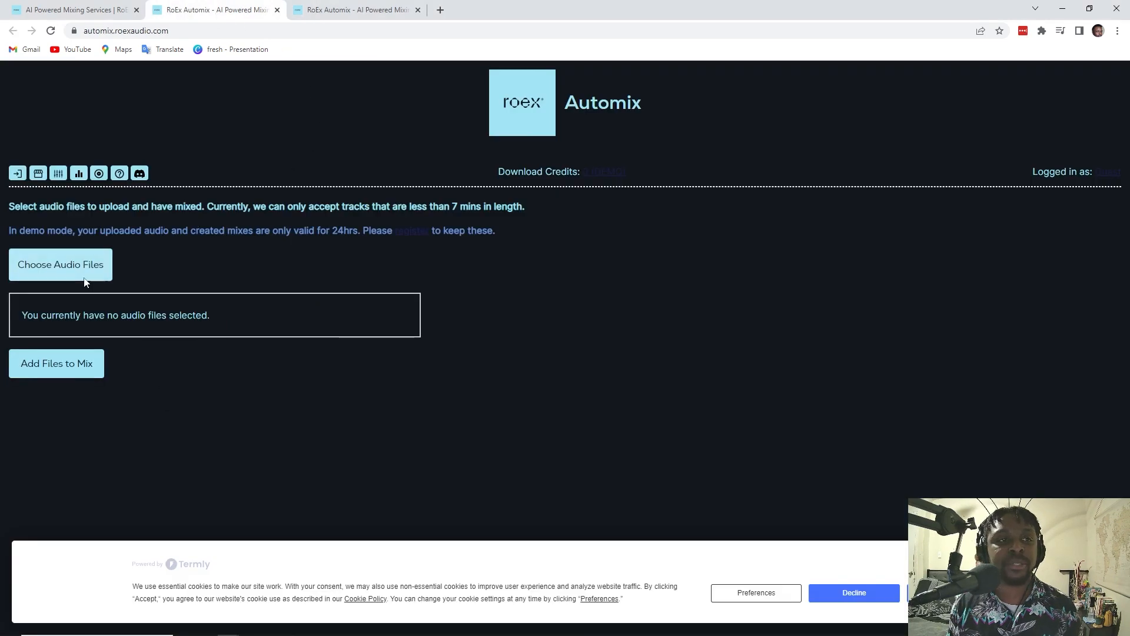
pyautogui.moveTo(83, 264)
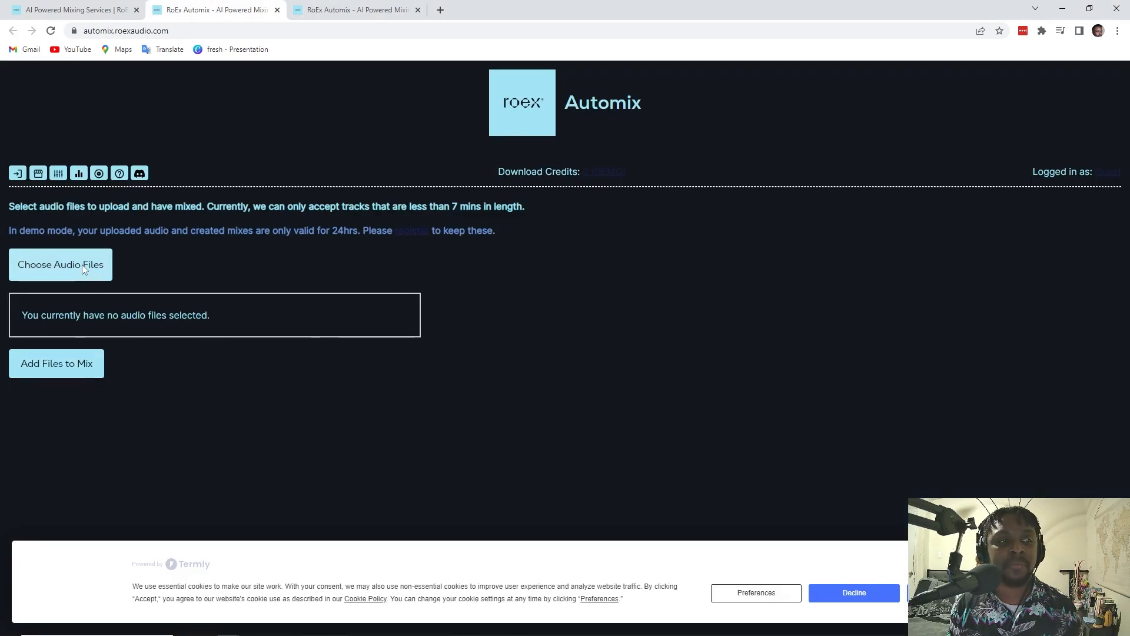
pyautogui.click(60, 264)
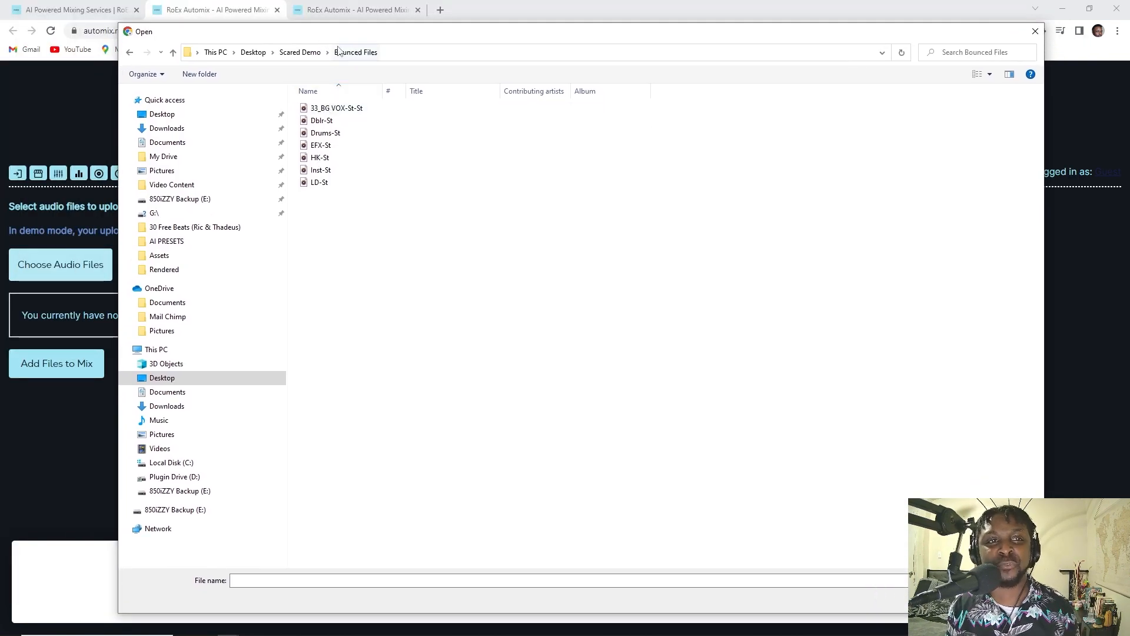
pyautogui.press('ctrl+a')
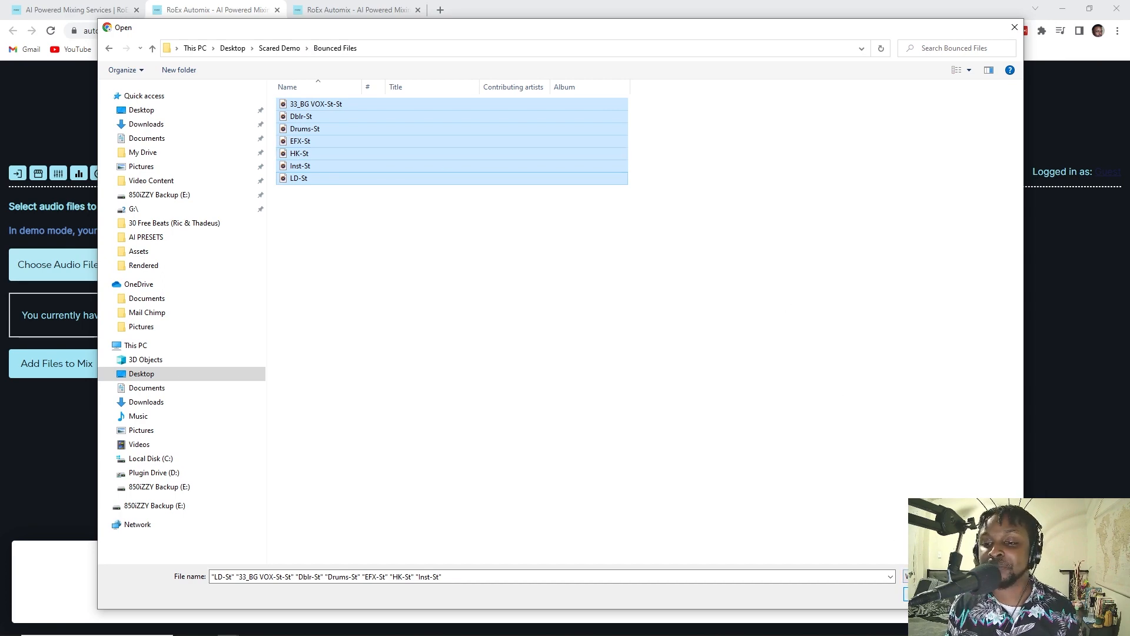
pyautogui.click(911, 576)
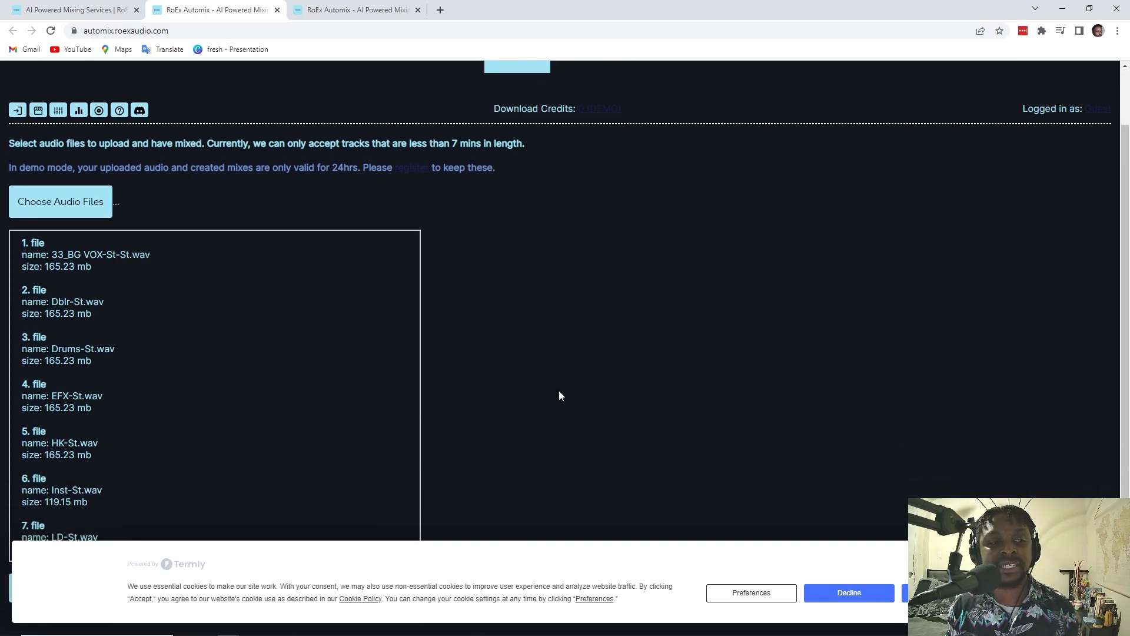
# Step: Add the seven chosen stems to the mix so they load as track rows
pyautogui.click(849, 592)
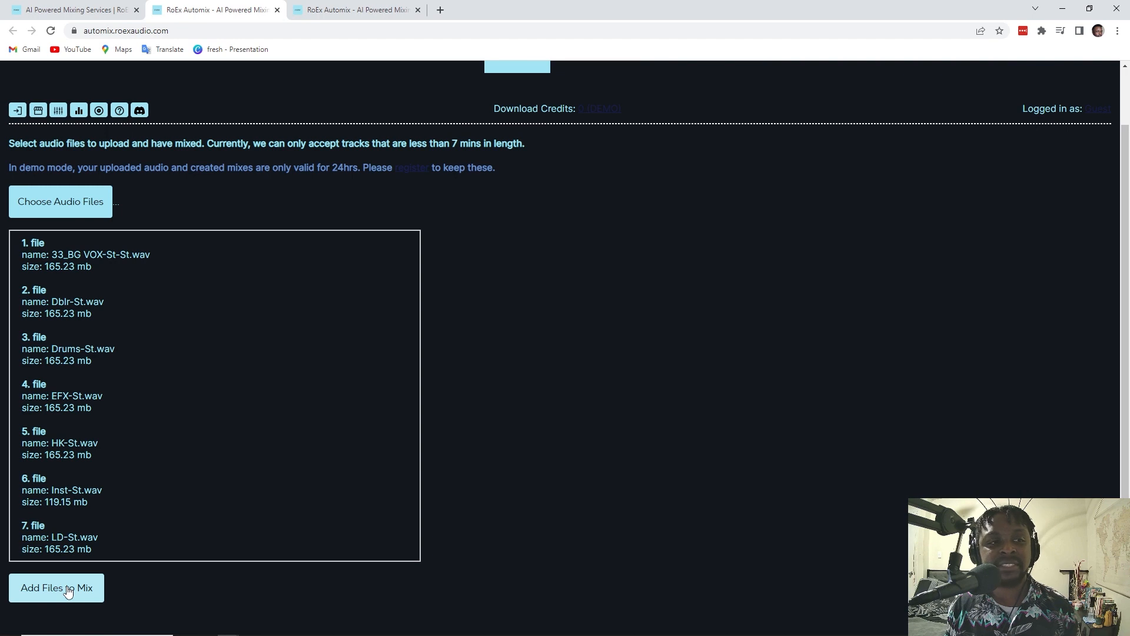
pyautogui.moveTo(91, 527)
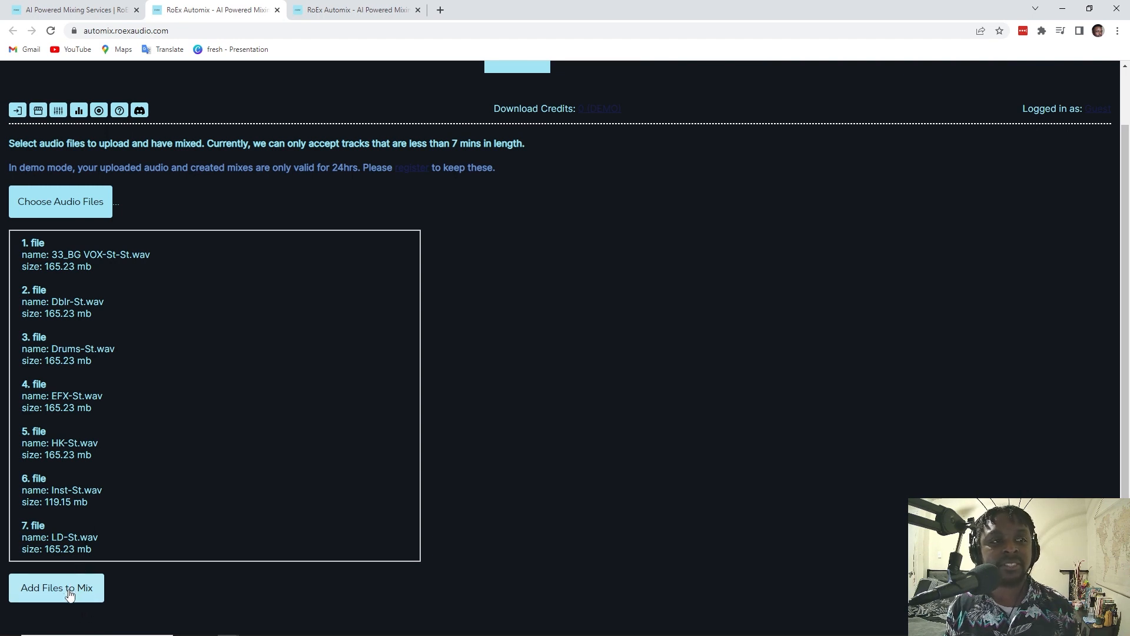
pyautogui.click(56, 587)
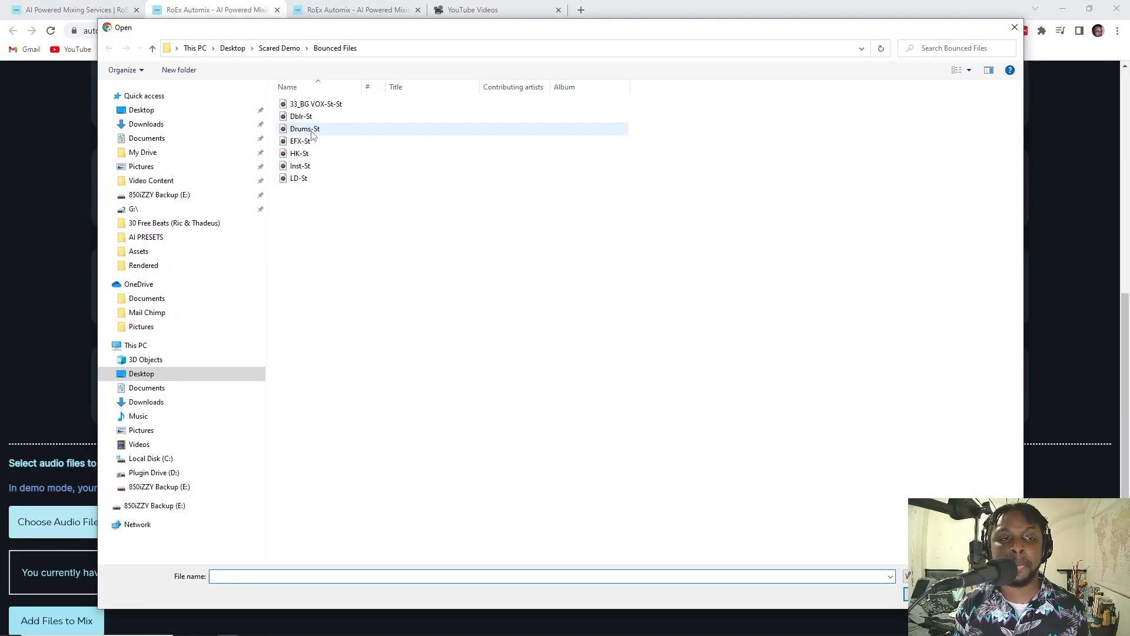
pyautogui.doubleClick(304, 128)
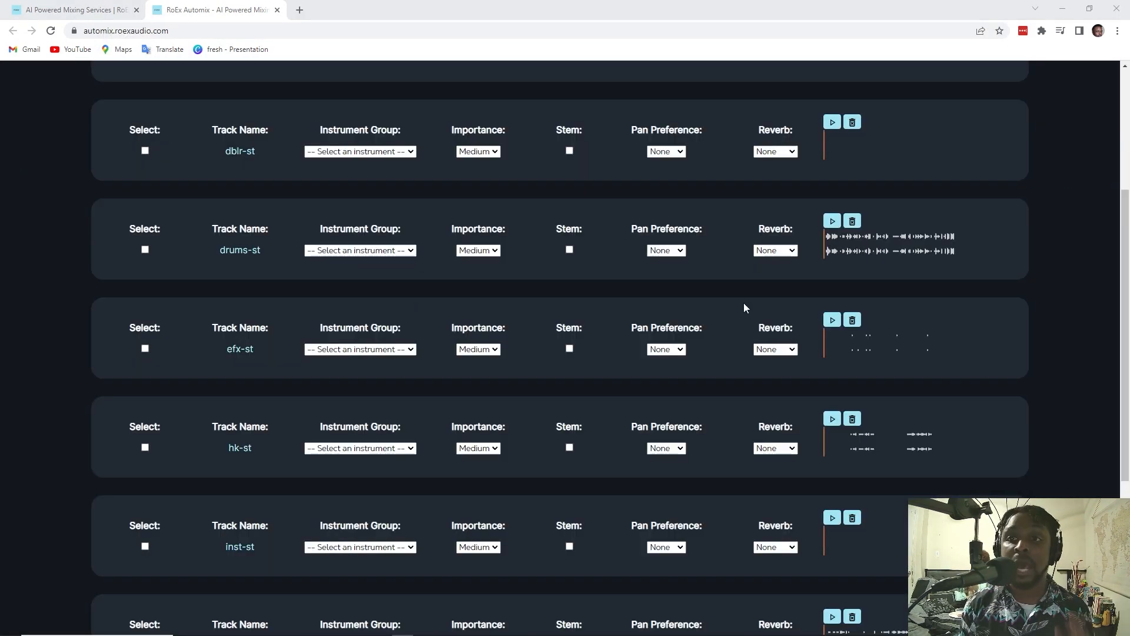
pyautogui.scroll(3)
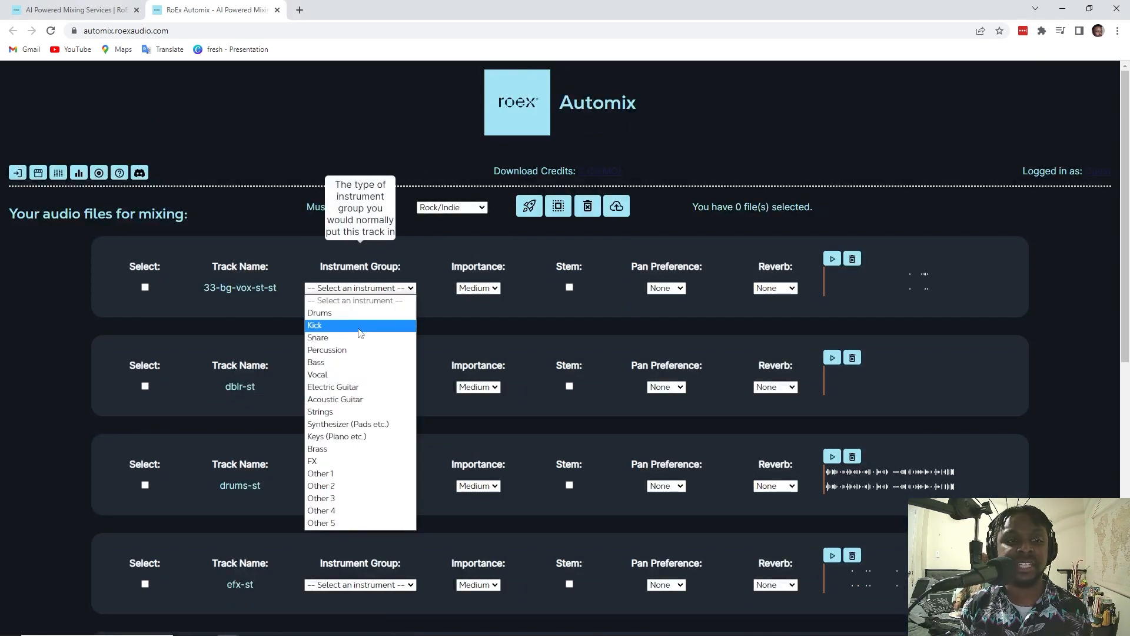
pyautogui.moveTo(321, 374)
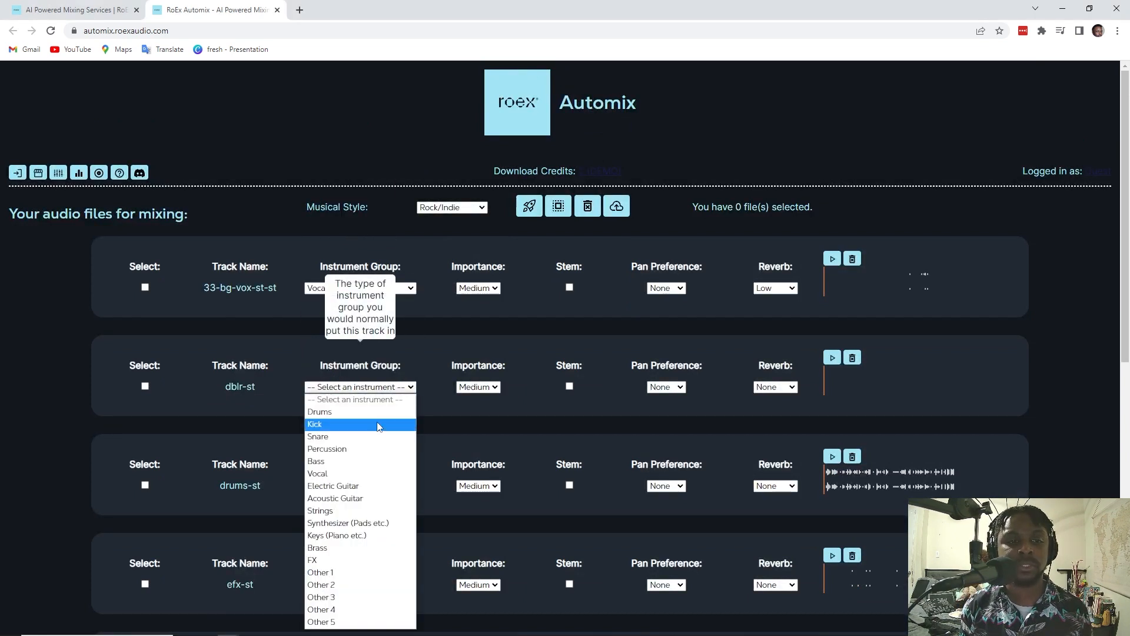
pyautogui.moveTo(360, 523)
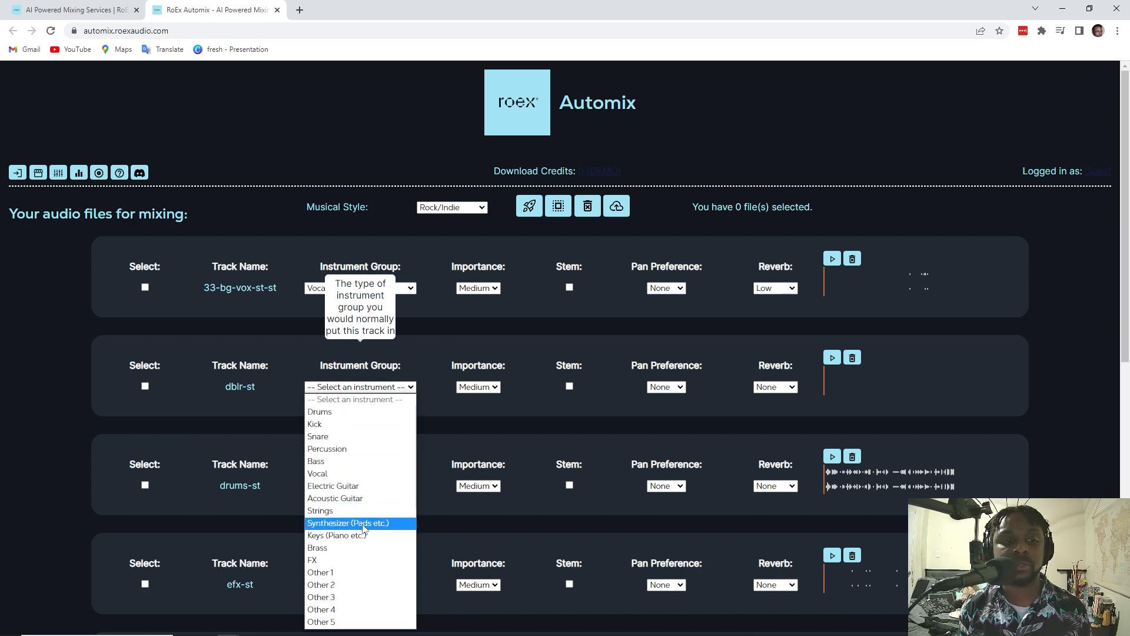
pyautogui.moveTo(353, 510)
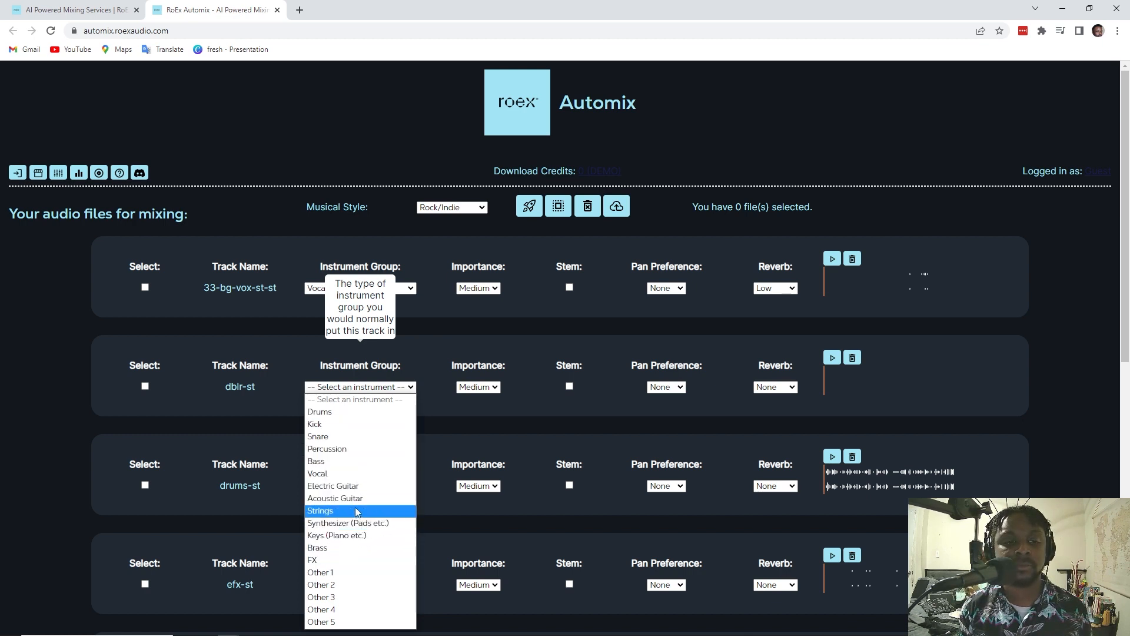
pyautogui.moveTo(354, 564)
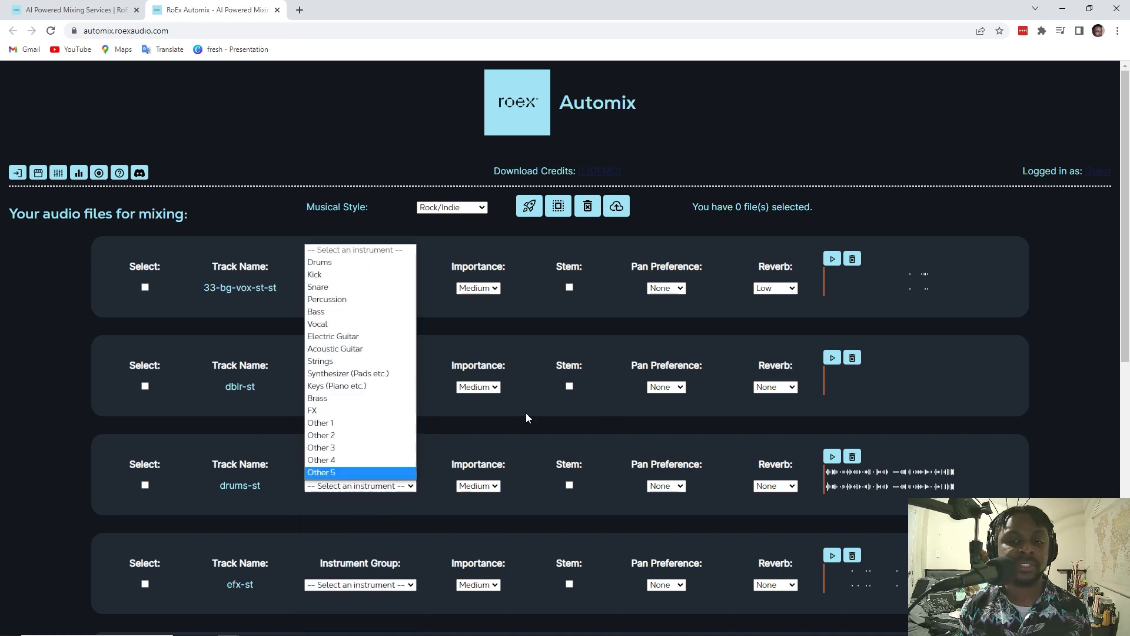
pyautogui.moveTo(331, 398)
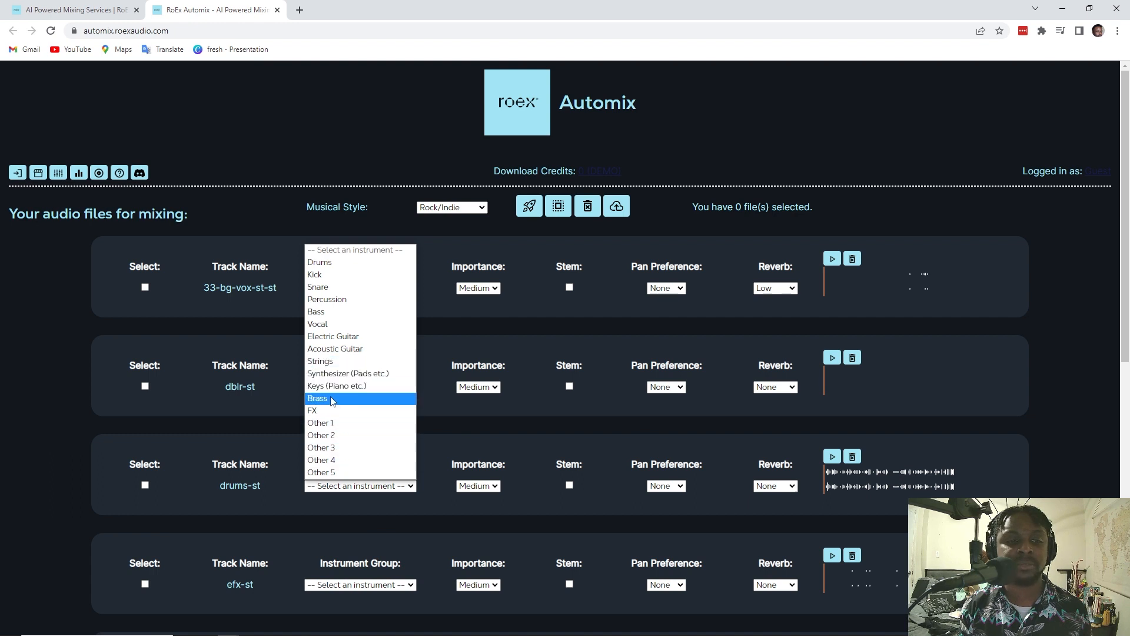
pyautogui.moveTo(343, 266)
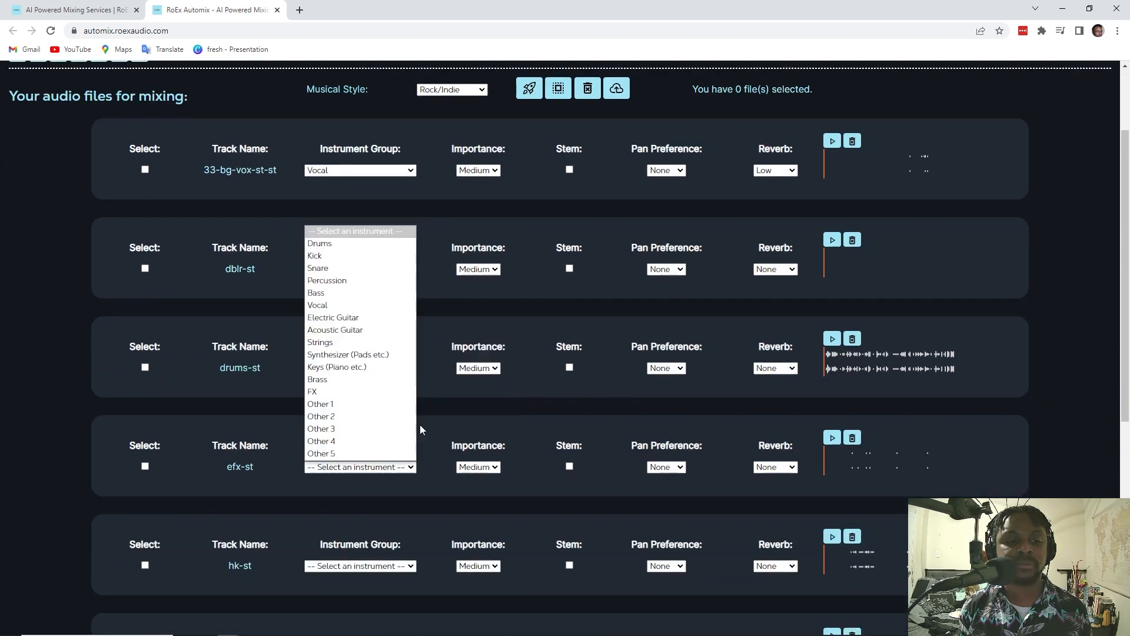
# Step: Set instrument groups: efx-st to FX, hk-st and ld-st to Vocal, and inst-st's group
pyautogui.click(312, 392)
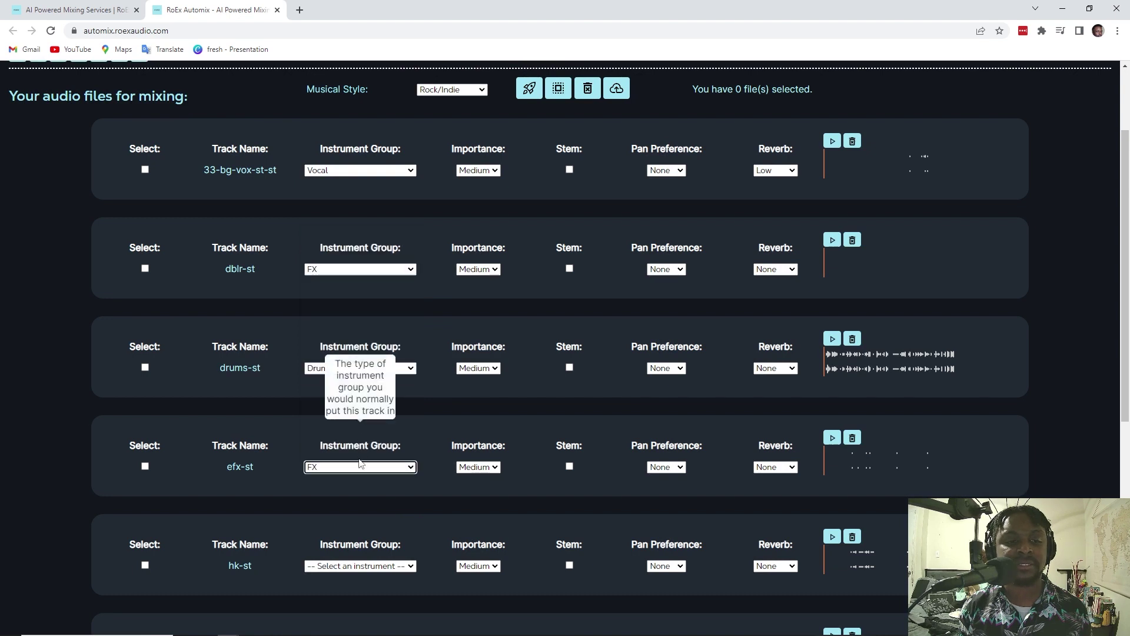
pyautogui.scroll(-3)
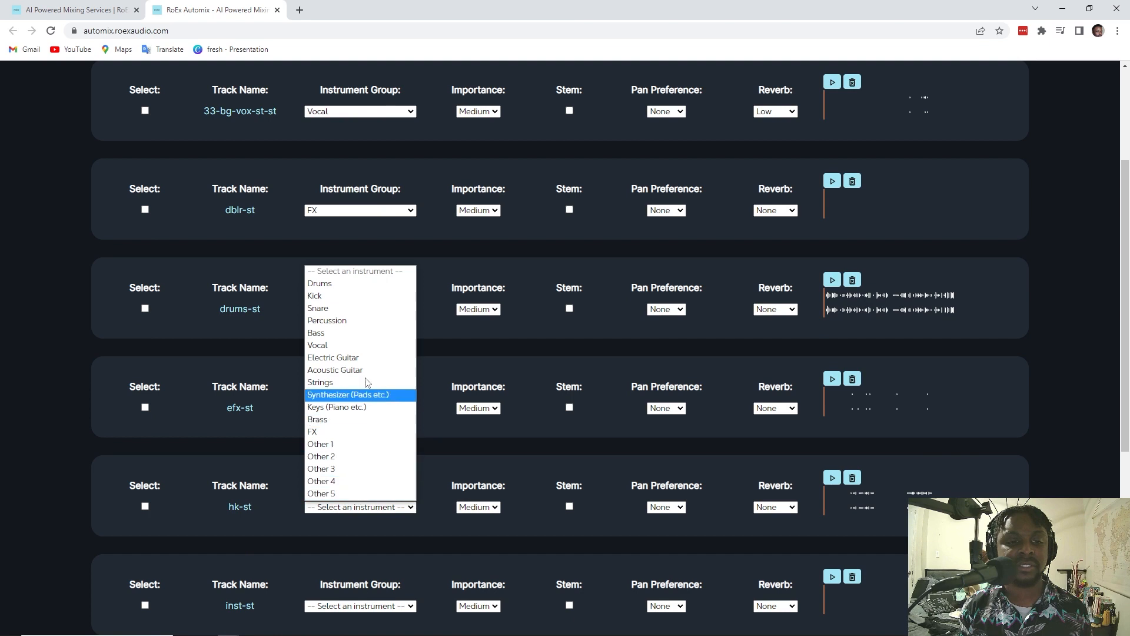
pyautogui.click(319, 282)
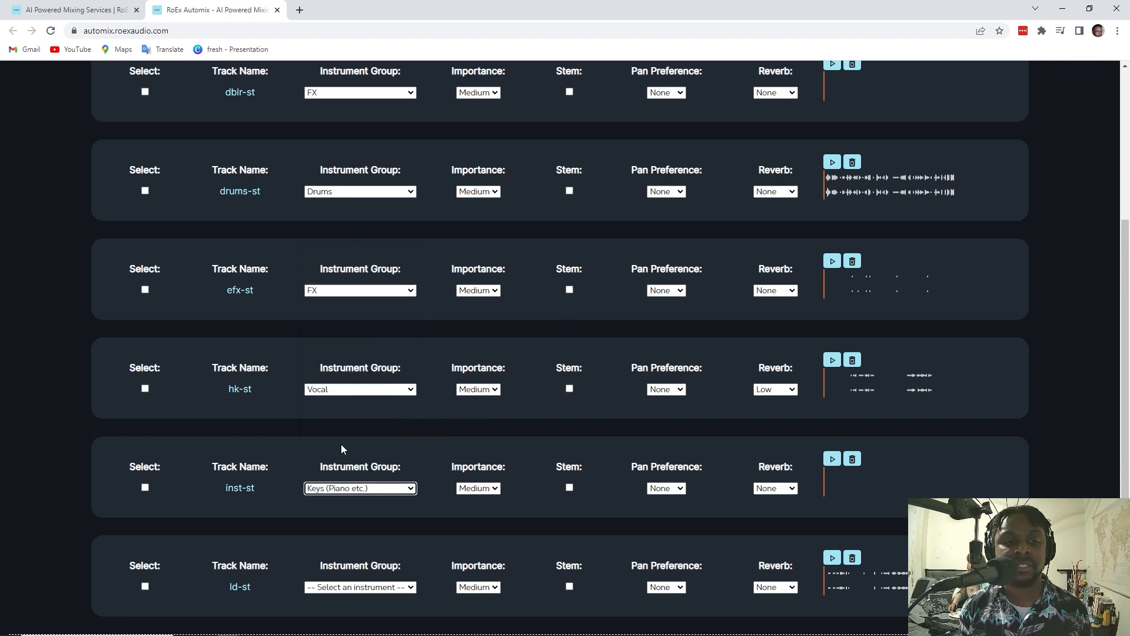
pyautogui.scroll(-3)
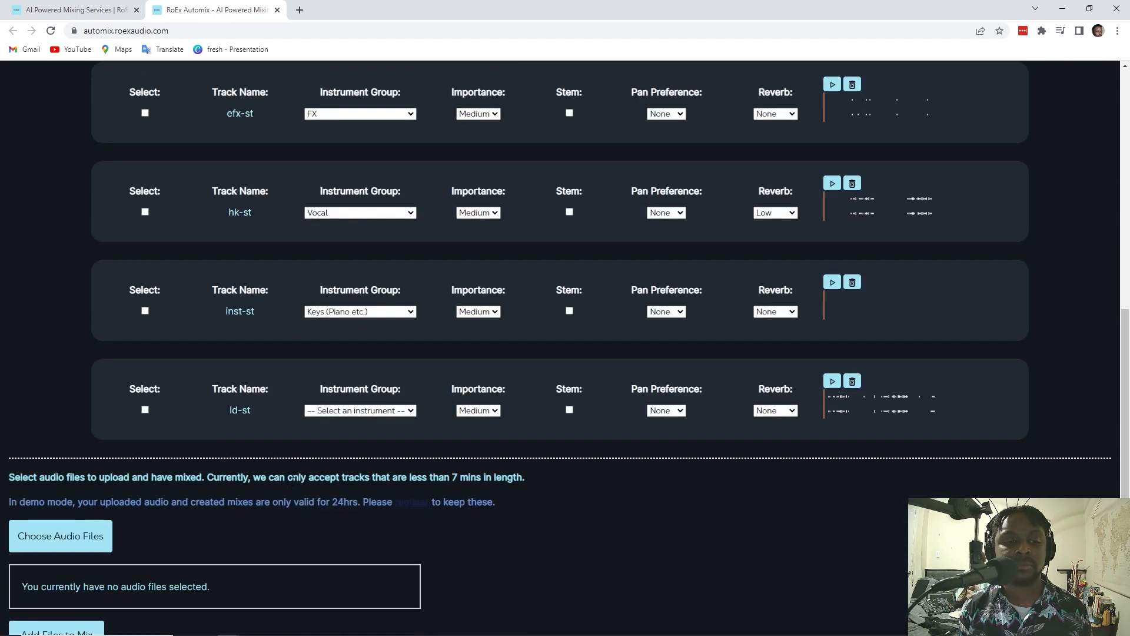
pyautogui.click(360, 311)
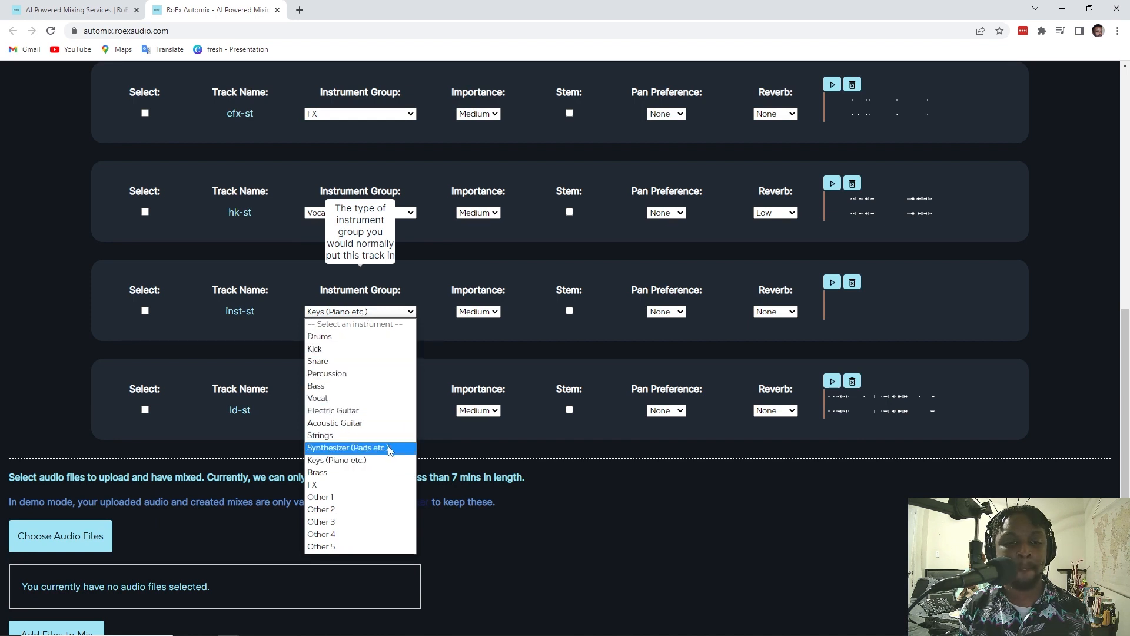
pyautogui.moveTo(389, 453)
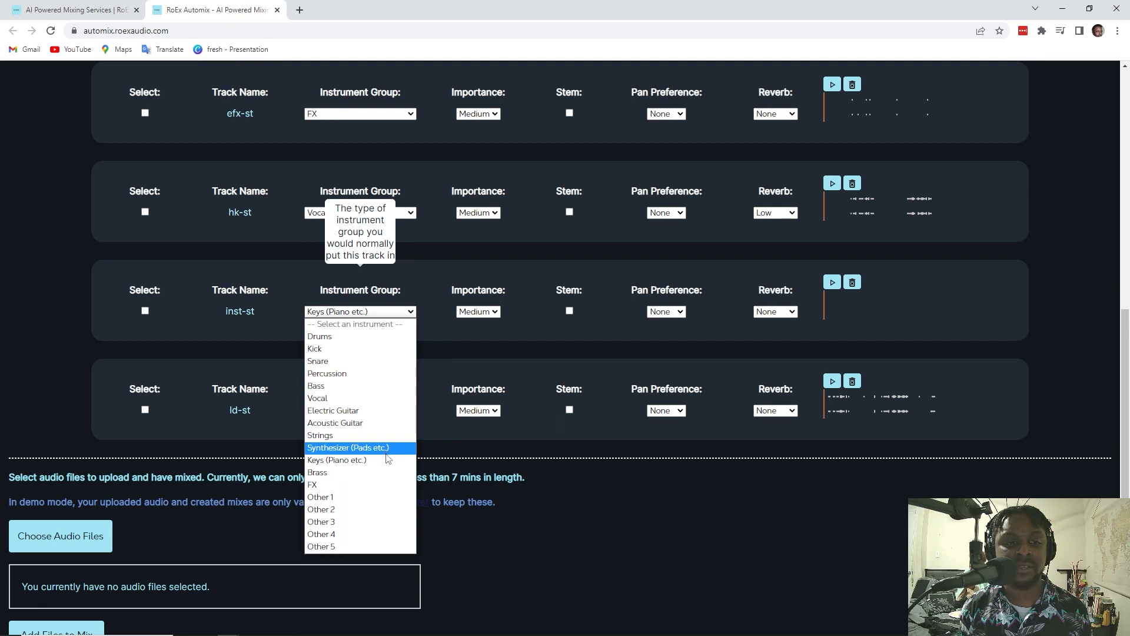
pyautogui.moveTo(382, 460)
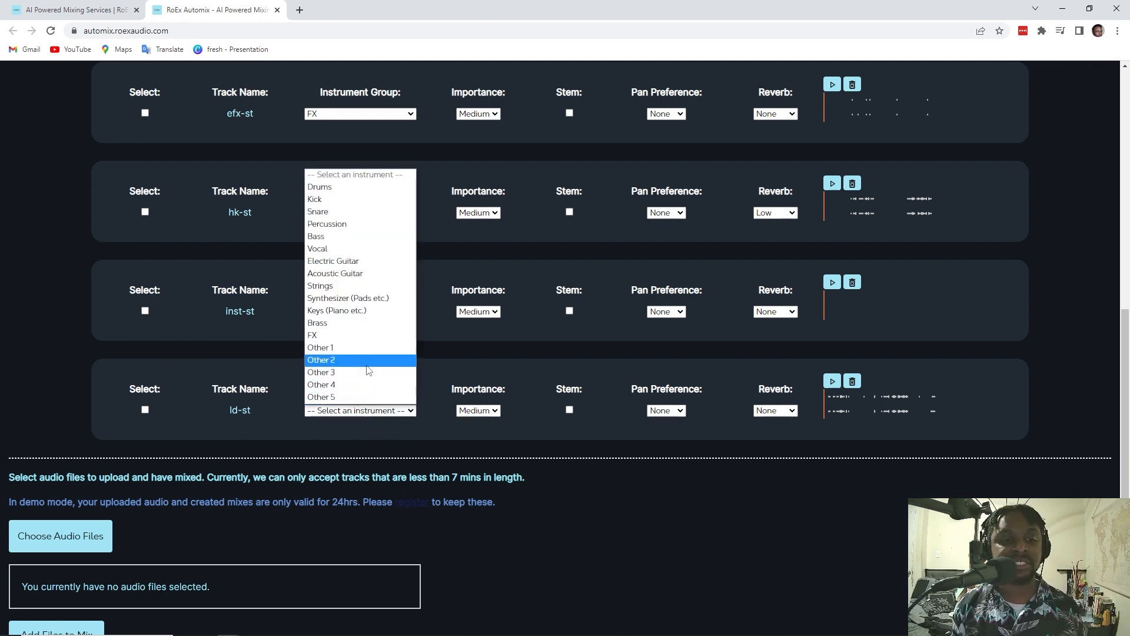
pyautogui.click(317, 248)
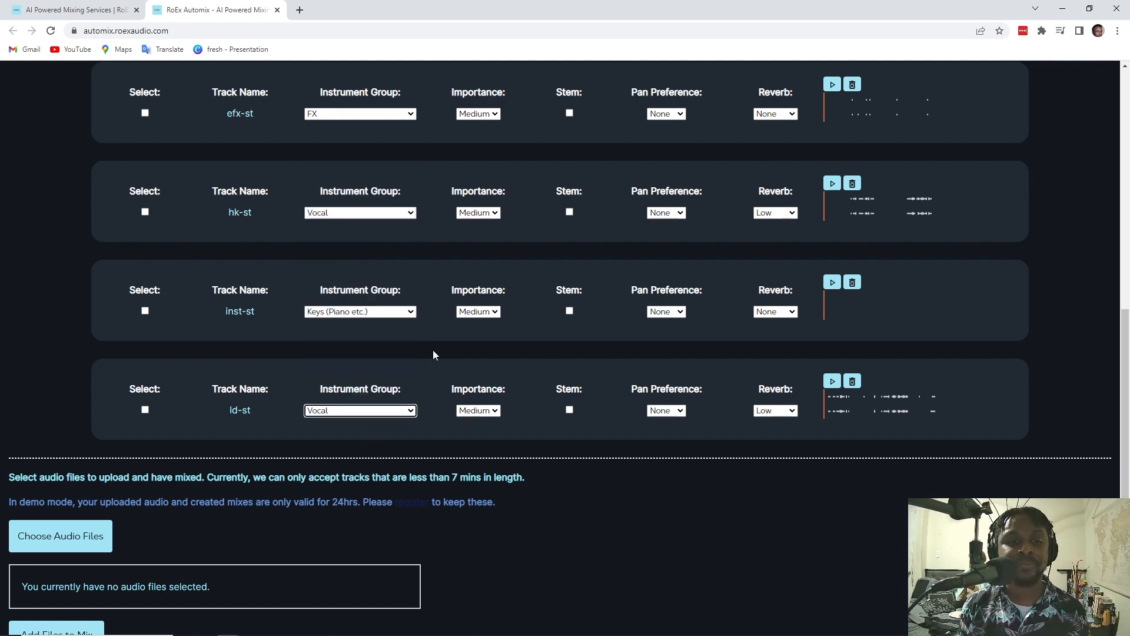
pyautogui.scroll(3)
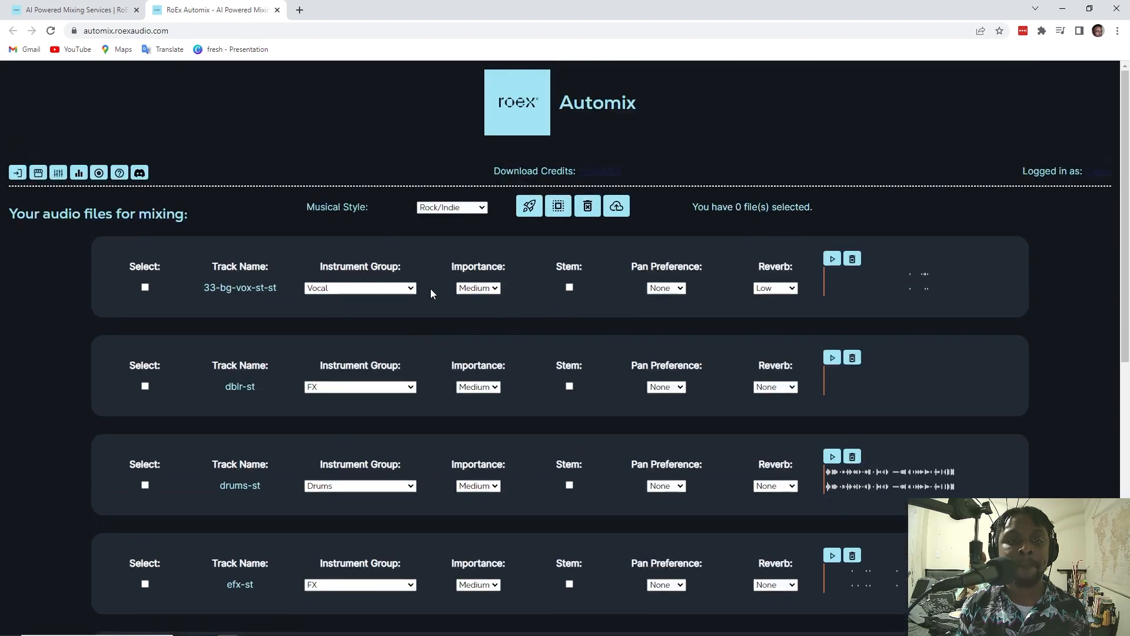
pyautogui.moveTo(524, 281)
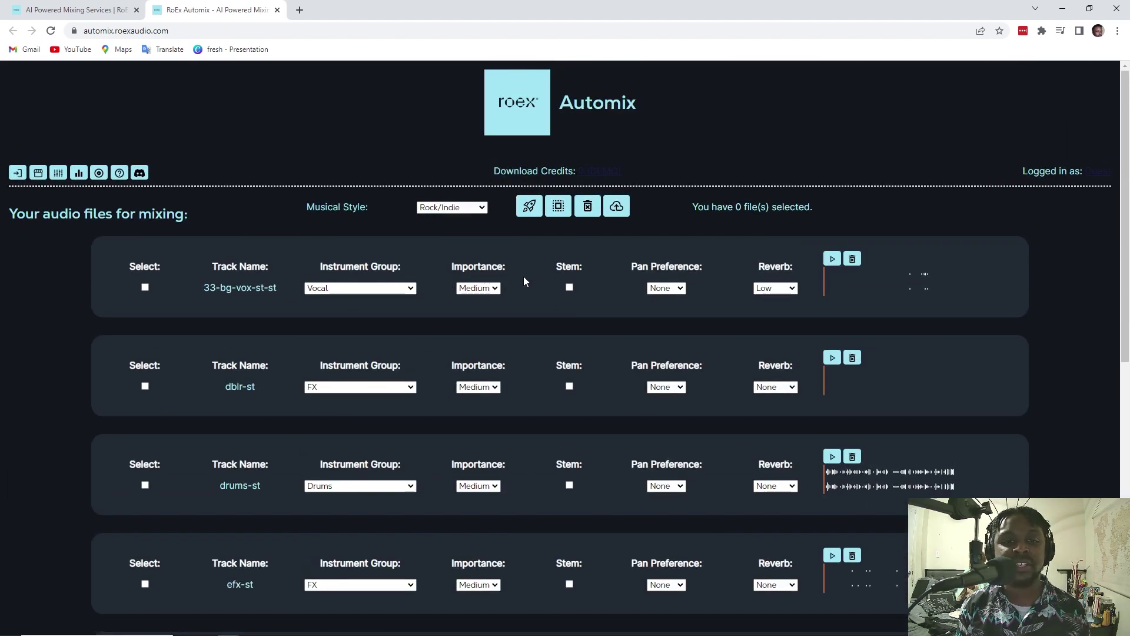
pyautogui.moveTo(519, 301)
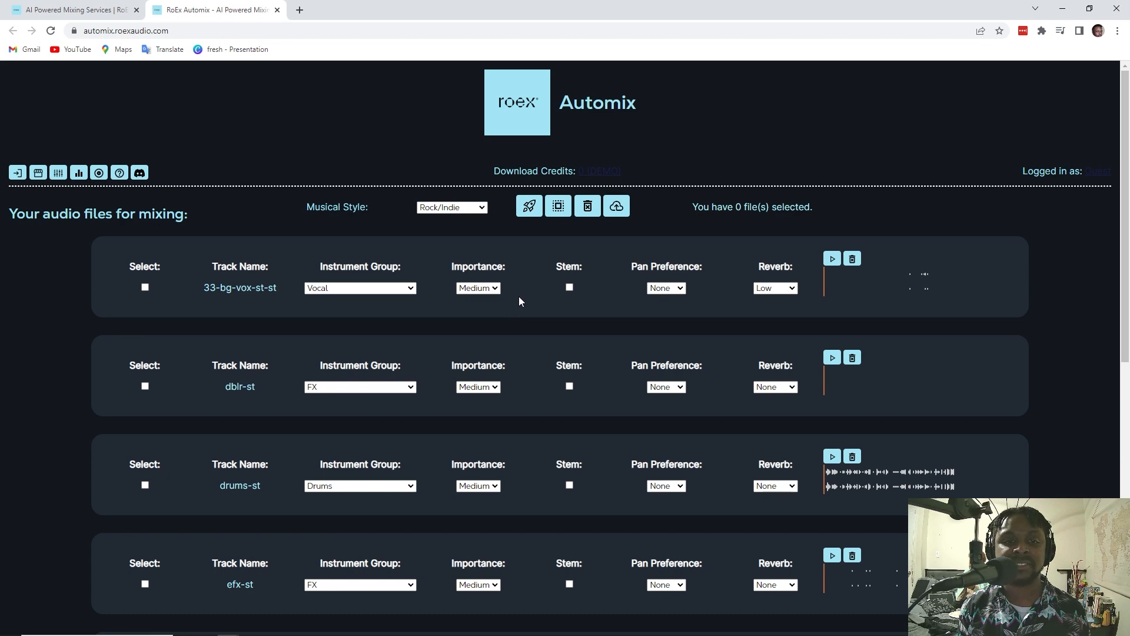
# Step: Give hk-st High importance, and efx-st and dblr-st Low importance
pyautogui.scroll(-3)
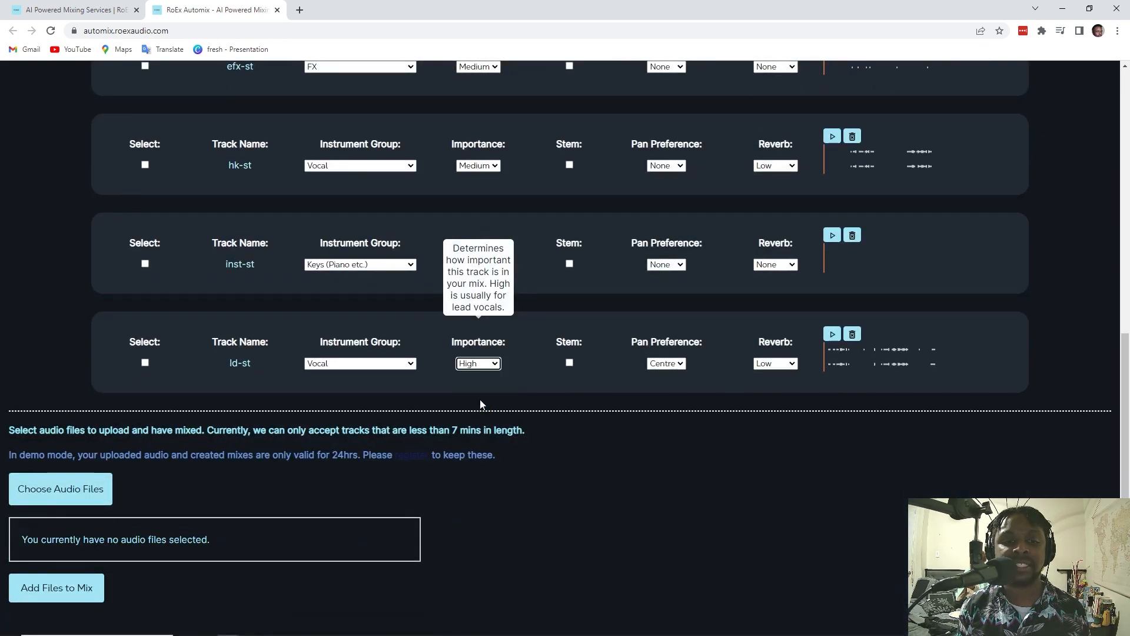
pyautogui.scroll(3)
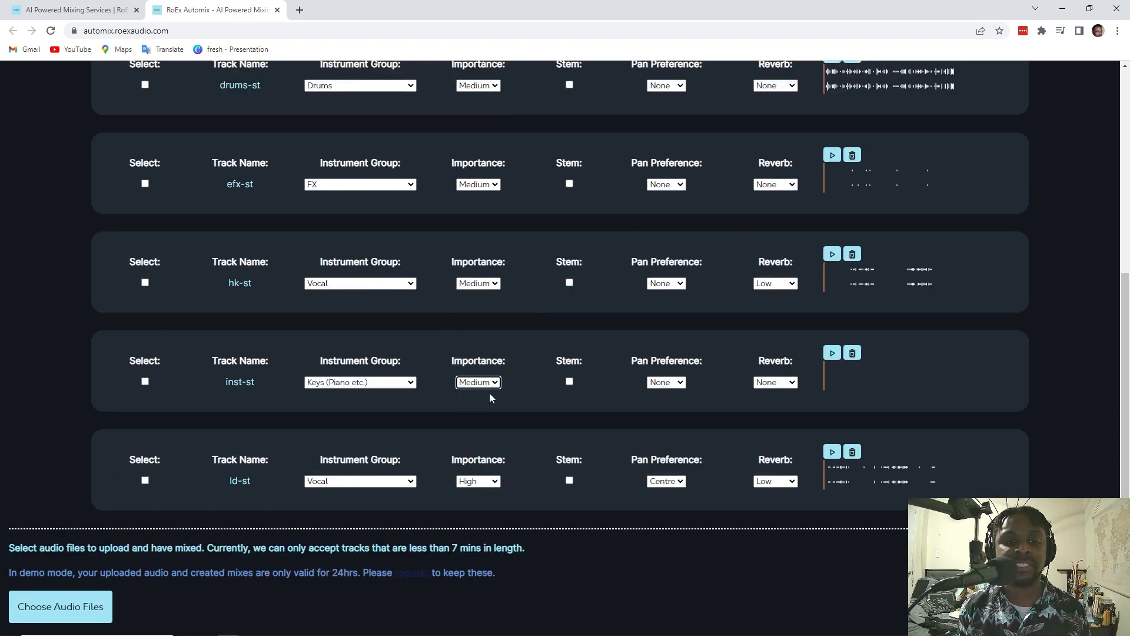
pyautogui.click(477, 283)
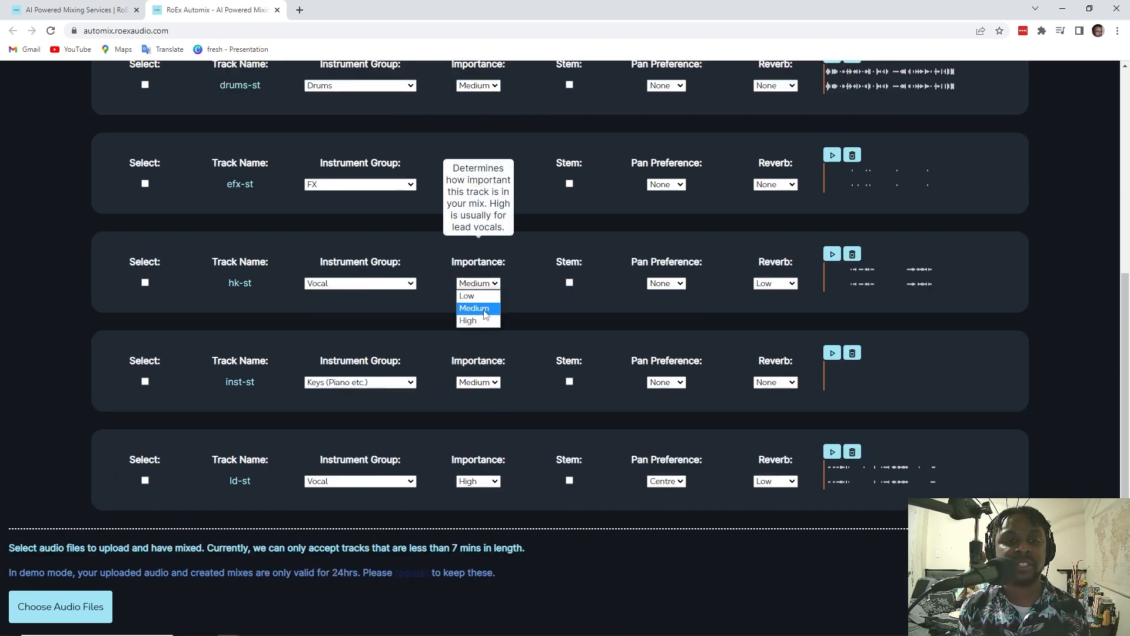
pyautogui.click(477, 307)
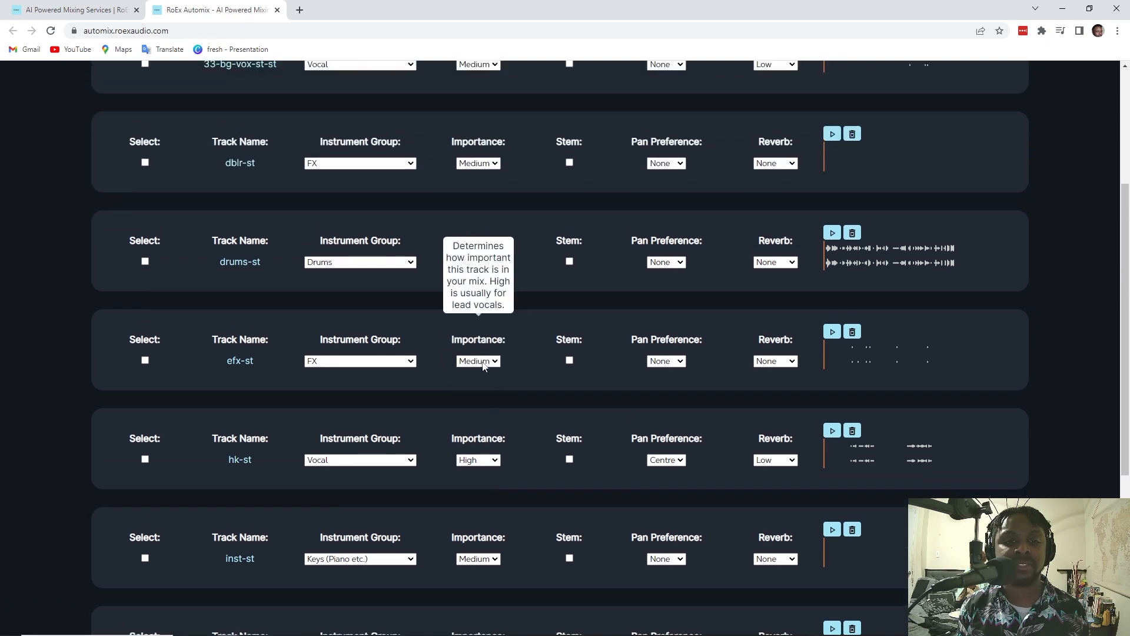
pyautogui.click(477, 361)
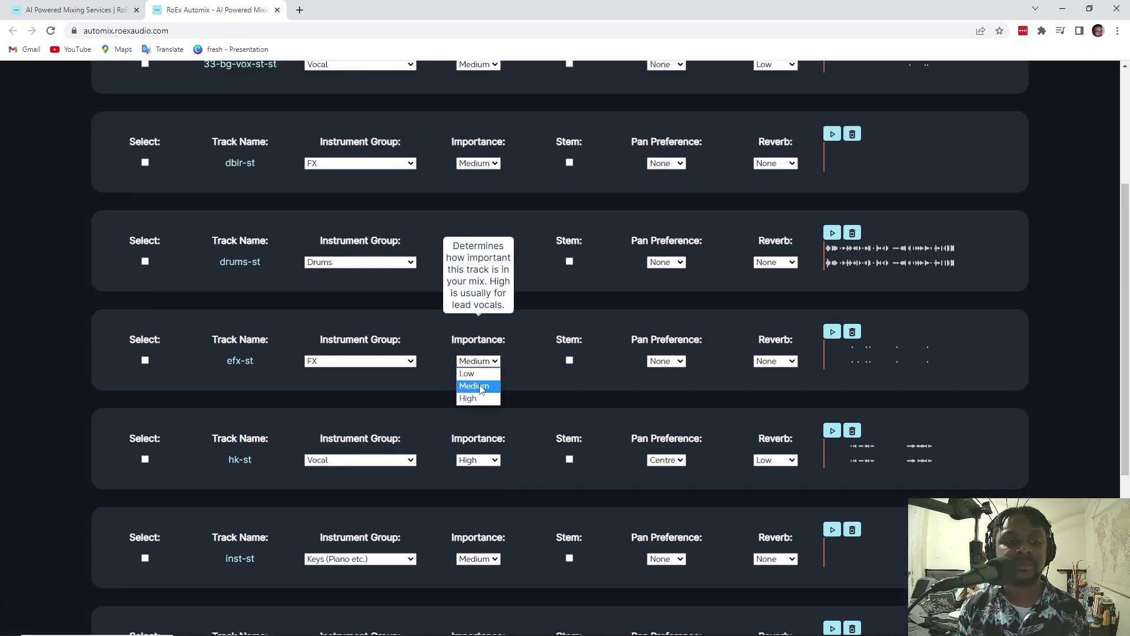
pyautogui.click(466, 373)
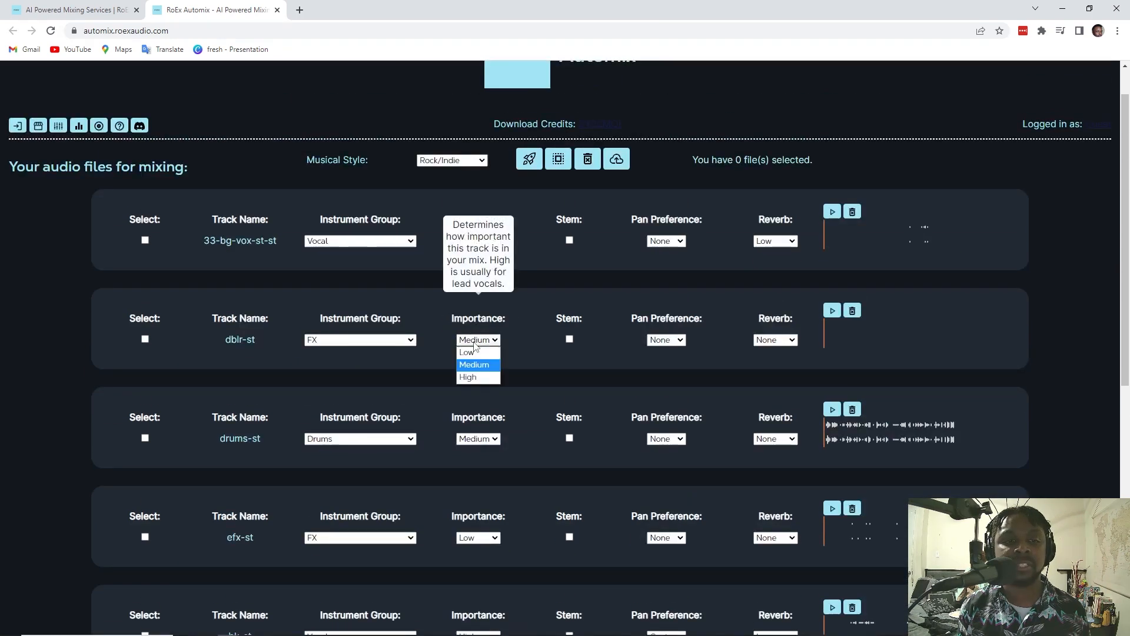
pyautogui.click(468, 352)
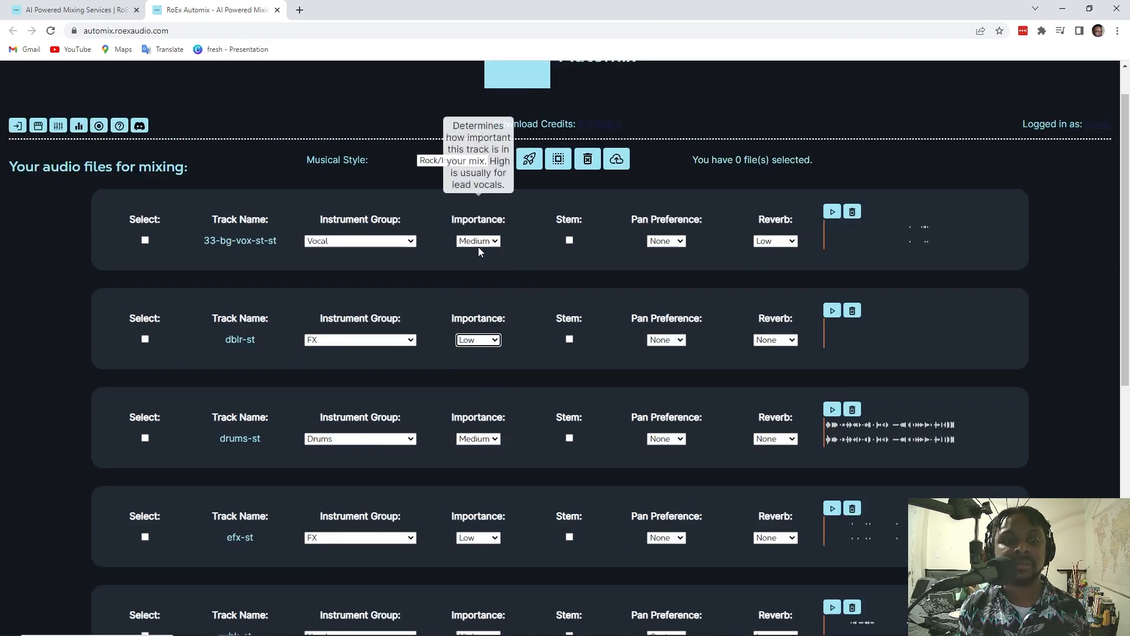
# Step: Tick the Stem checkbox for the inst-st and ld-st tracks
pyautogui.scroll(-3)
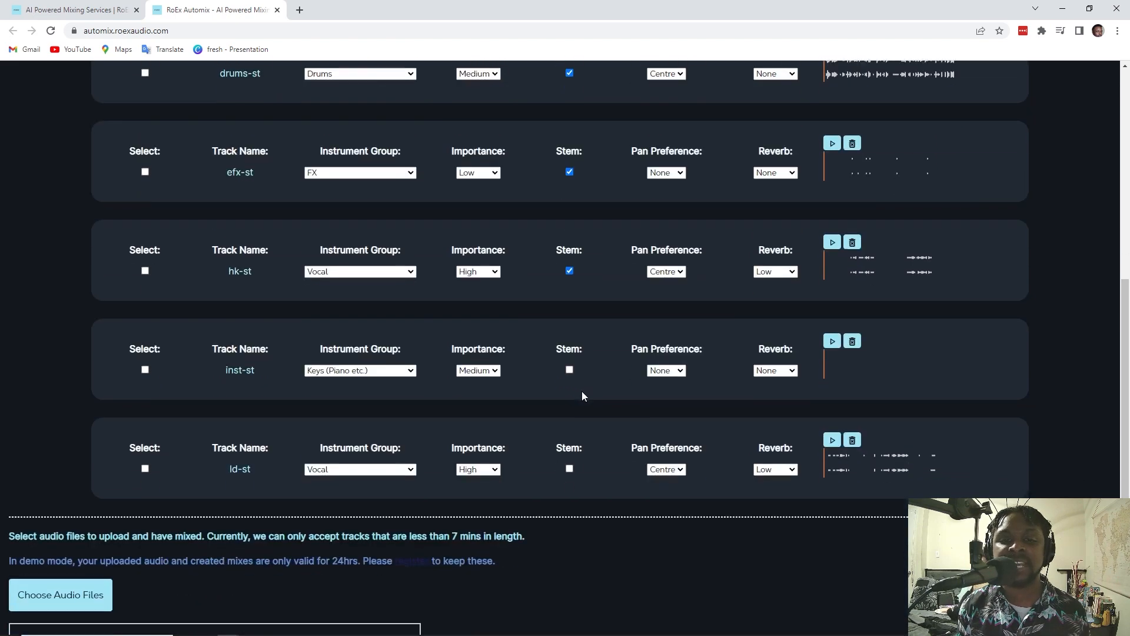
pyautogui.click(568, 369)
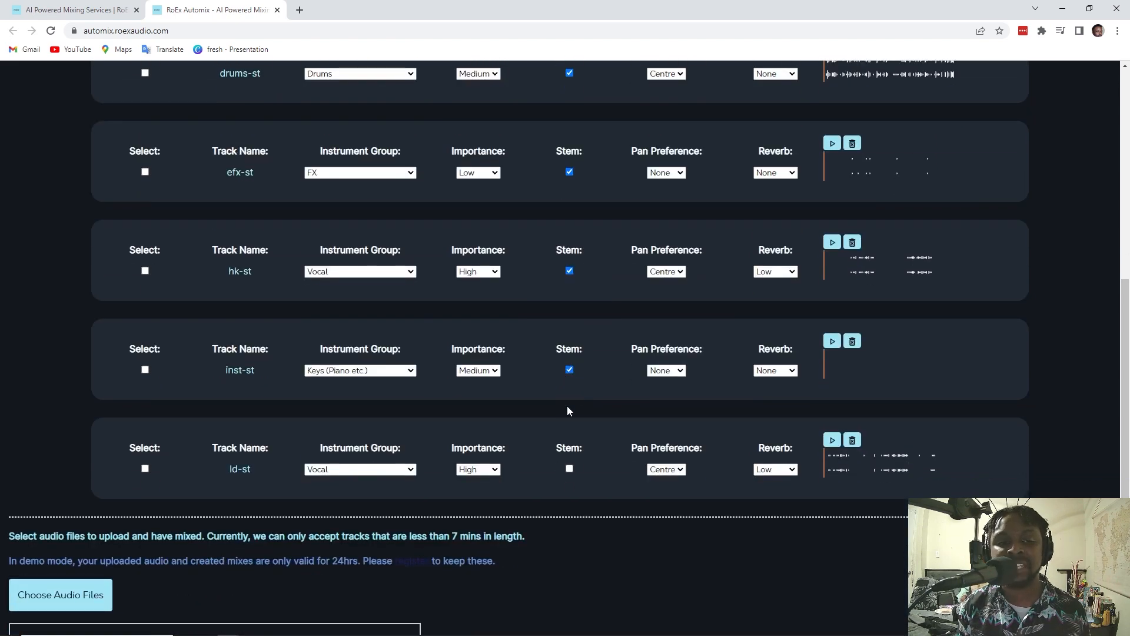
pyautogui.click(569, 468)
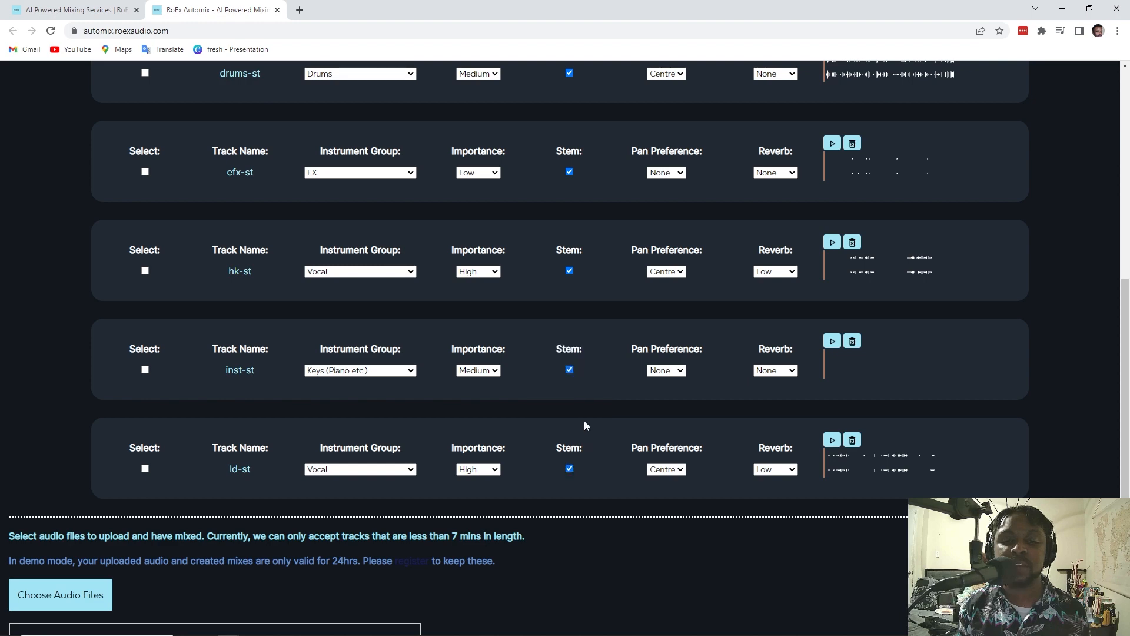
pyautogui.moveTo(578, 423)
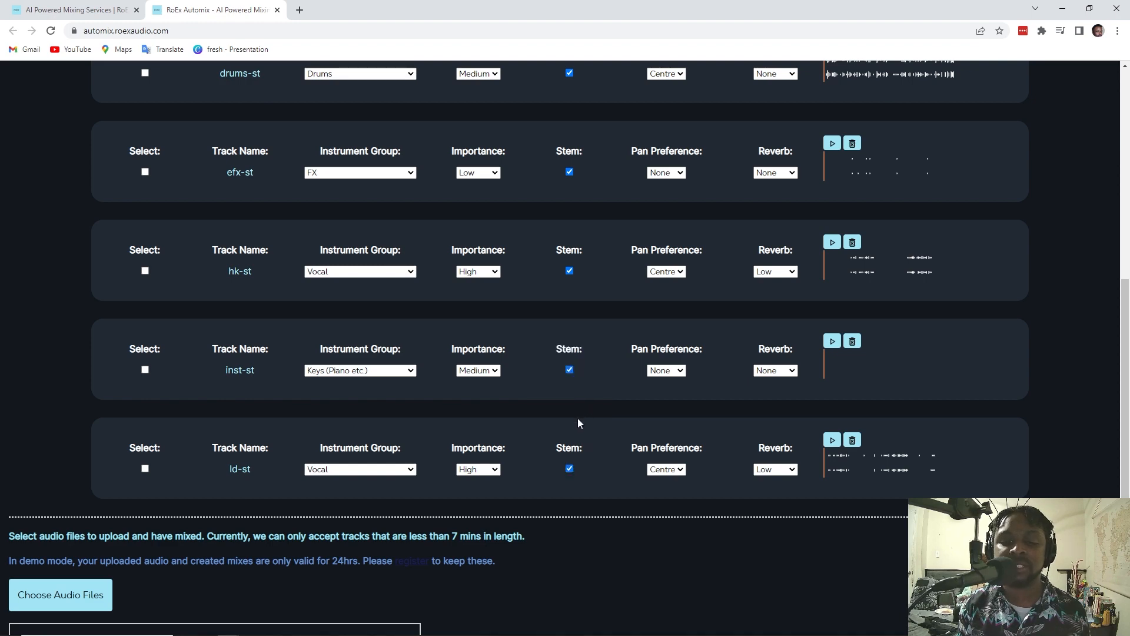
pyautogui.scroll(3)
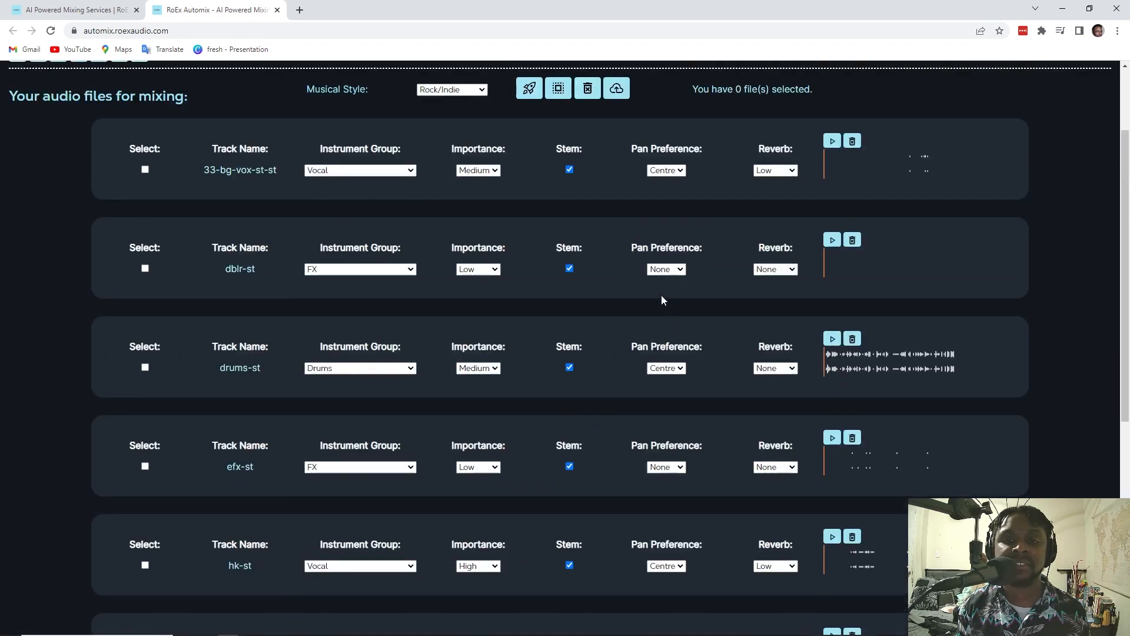
pyautogui.moveTo(670, 189)
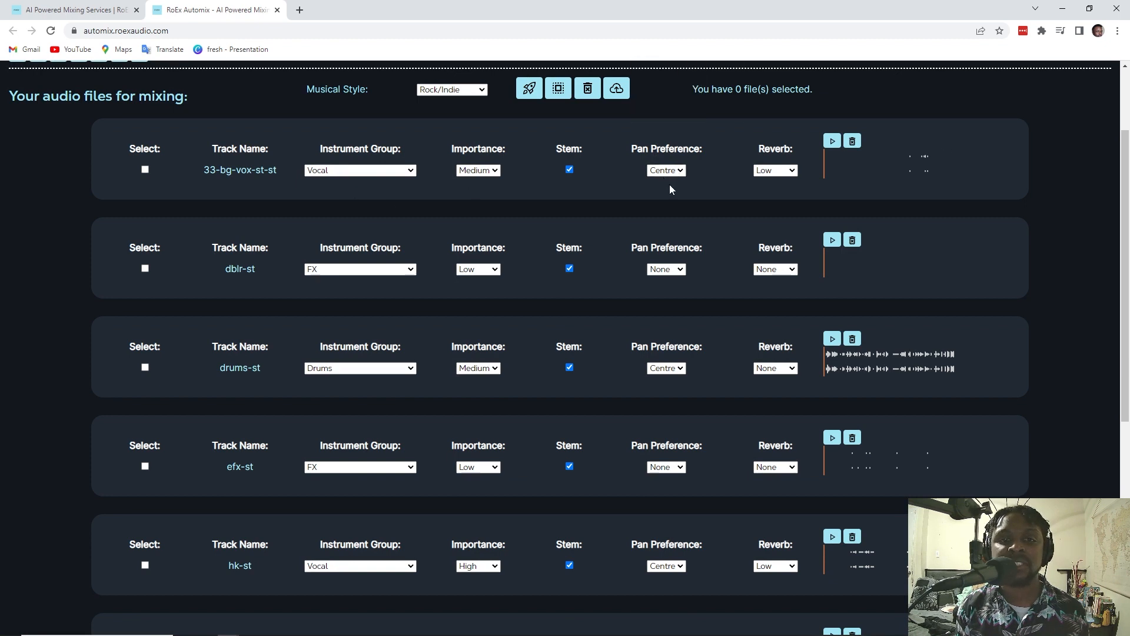
pyautogui.moveTo(804, 152)
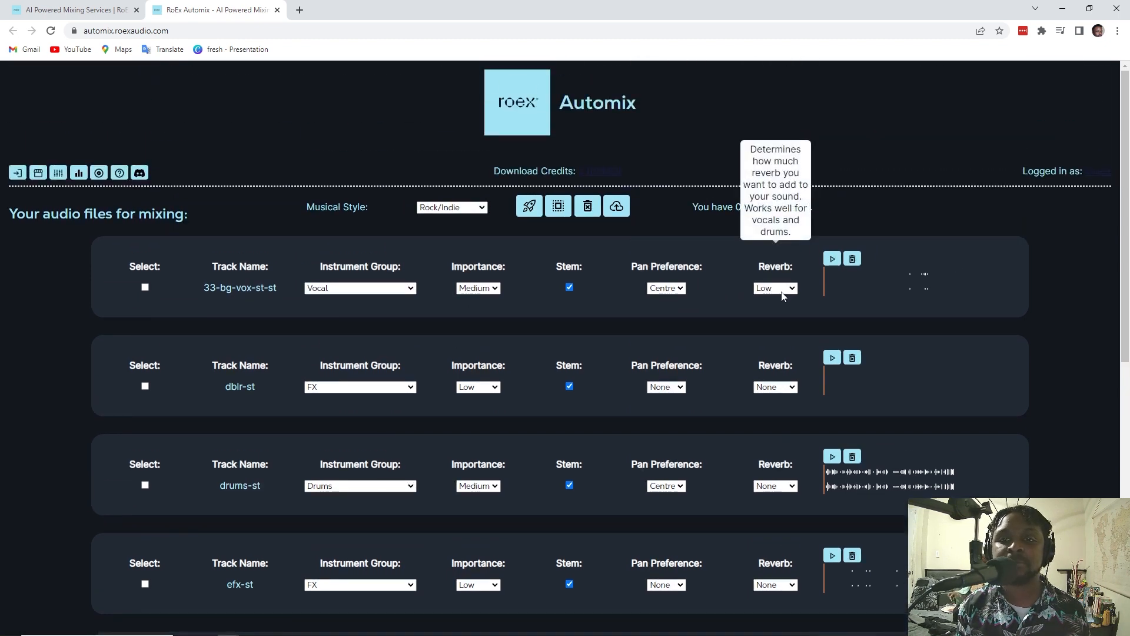
# Step: Set the 33-bg-vox-st-st backing vocal reverb to Medium
pyautogui.click(775, 288)
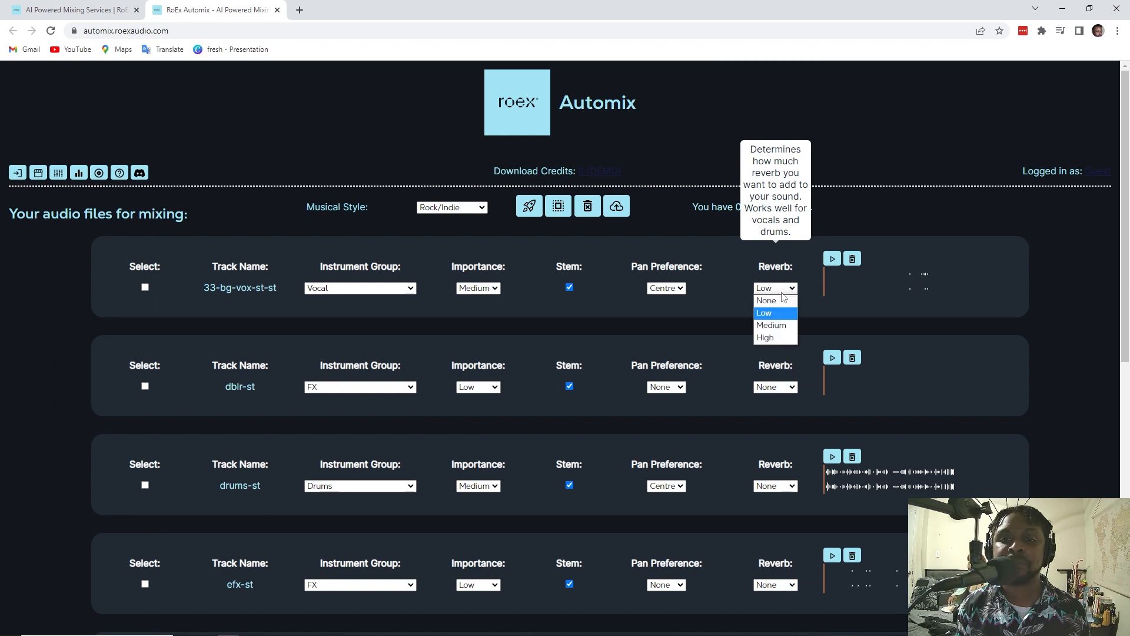
pyautogui.moveTo(782, 294)
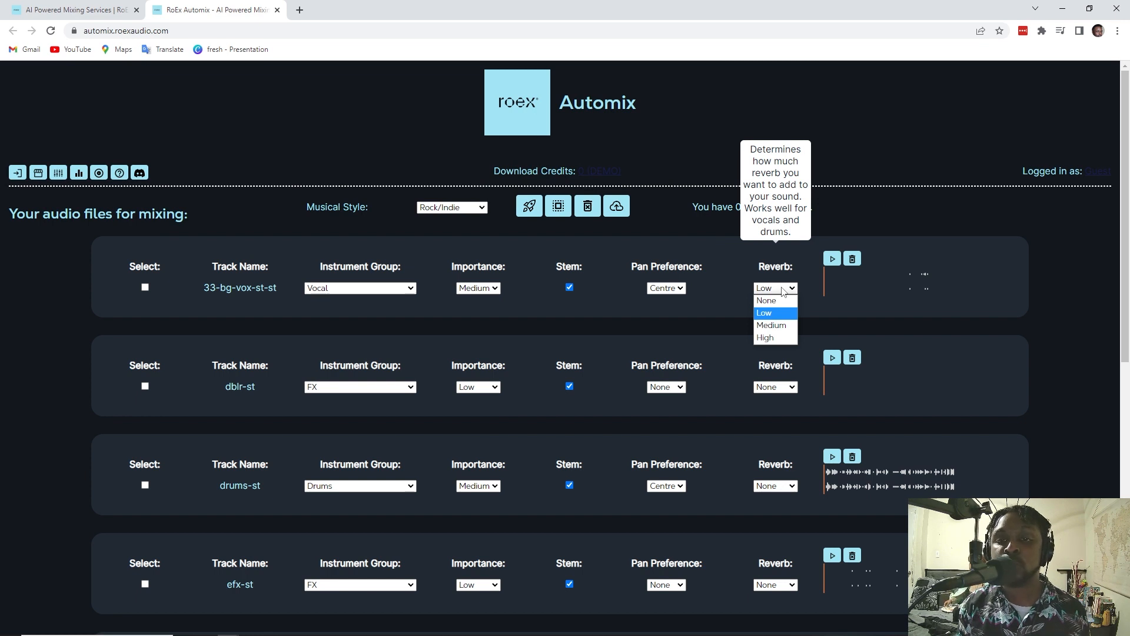
pyautogui.moveTo(783, 317)
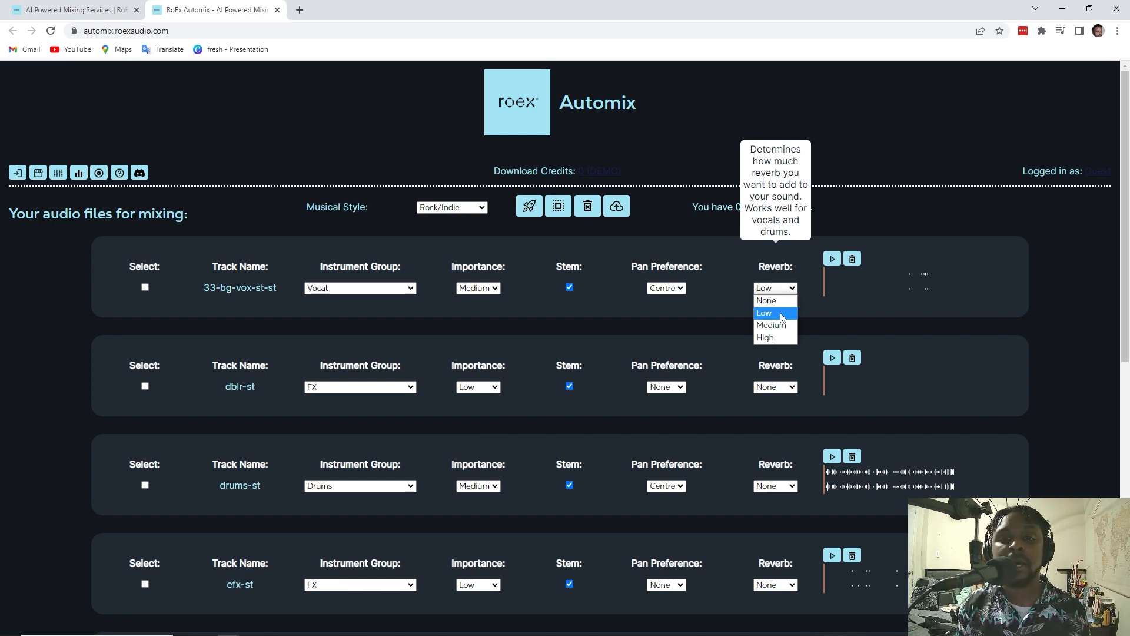
pyautogui.click(764, 313)
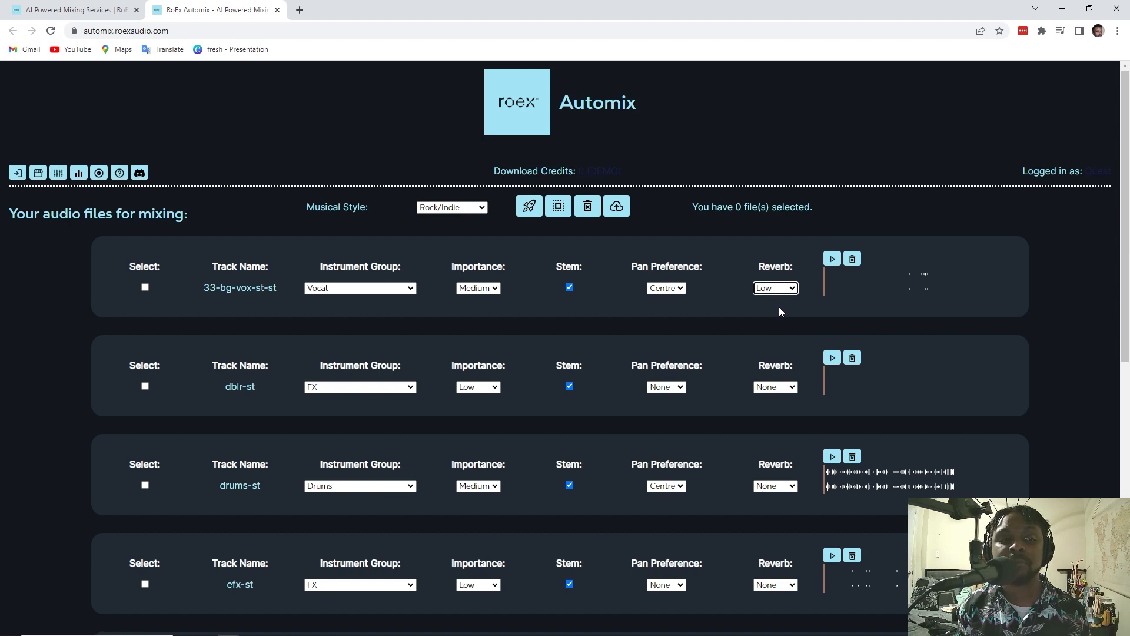
pyautogui.click(774, 288)
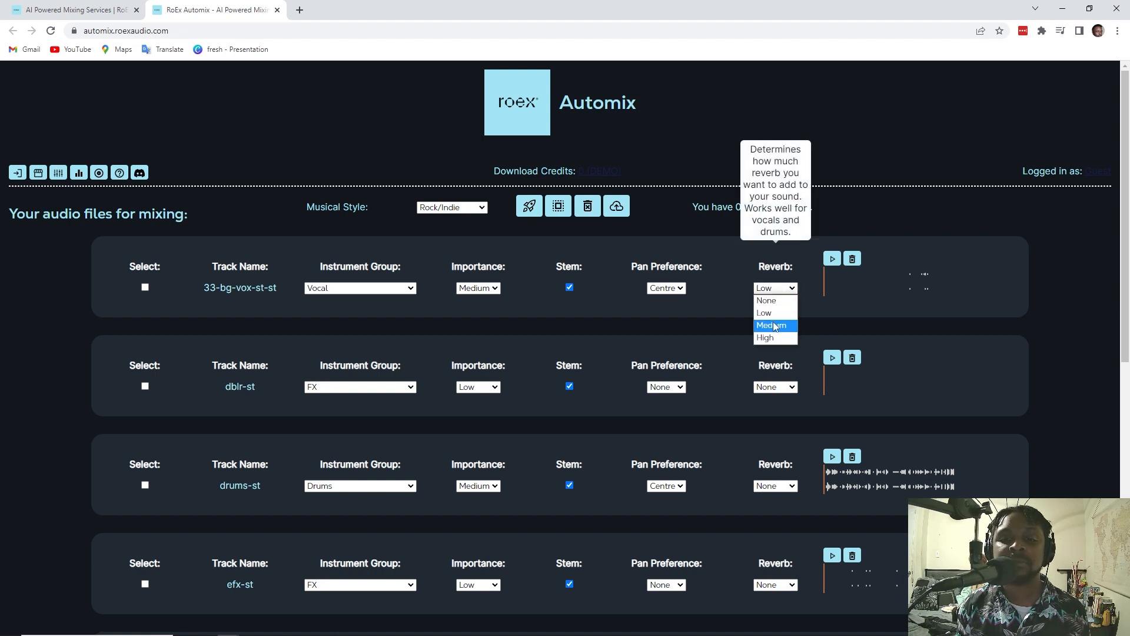
pyautogui.click(770, 325)
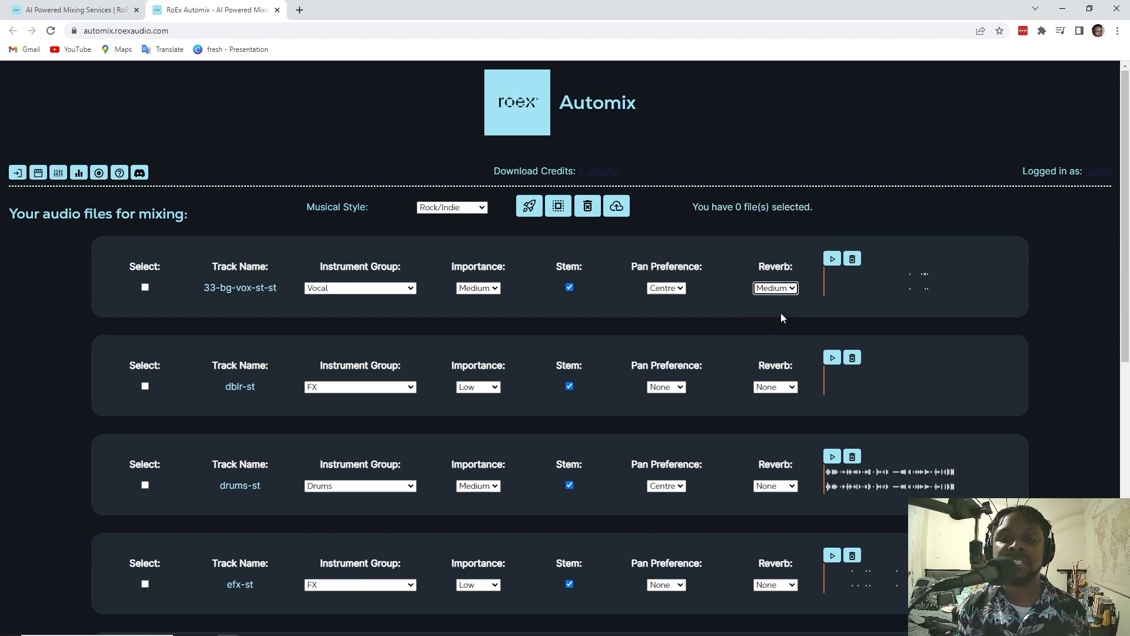
# Step: Set the hk-st track's reverb to Medium
pyautogui.scroll(-3)
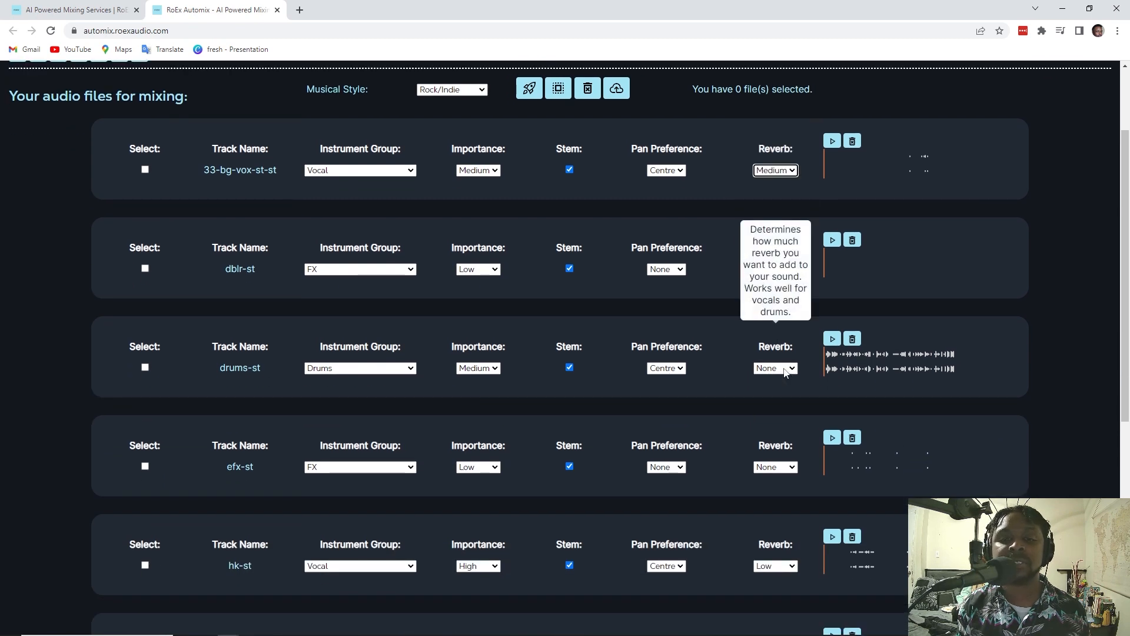
pyautogui.scroll(-3)
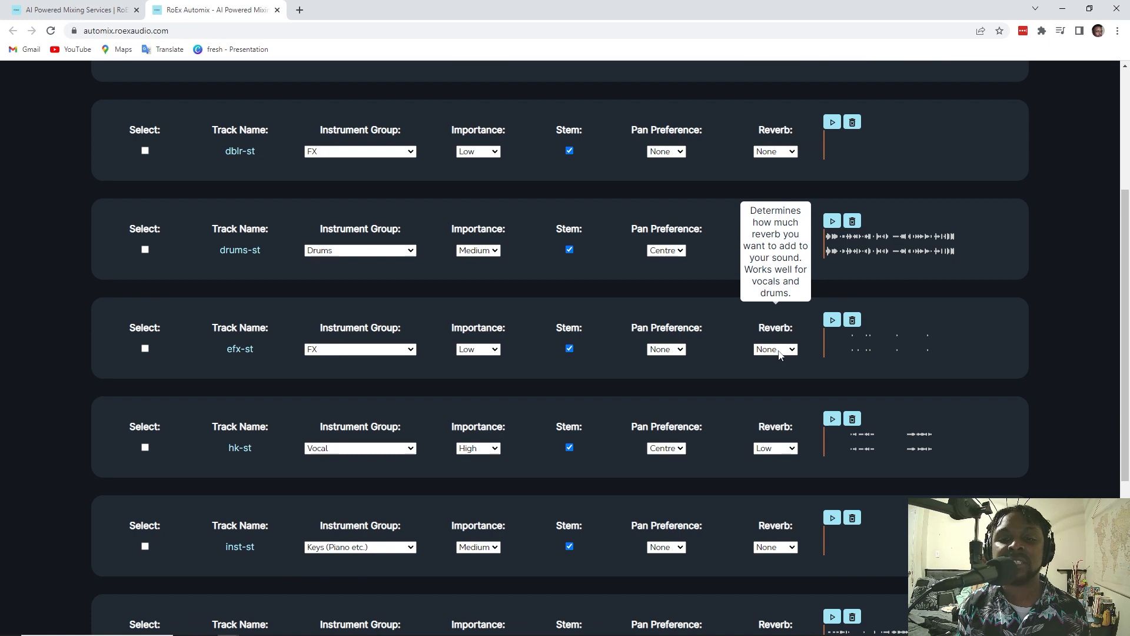
pyautogui.scroll(-3)
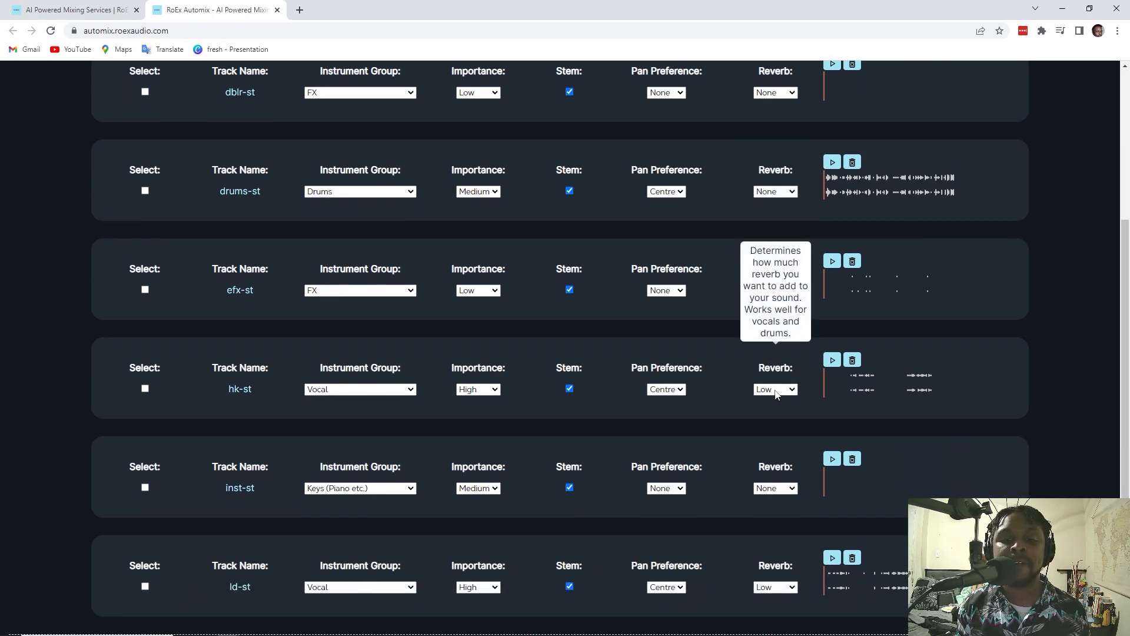
pyautogui.click(775, 388)
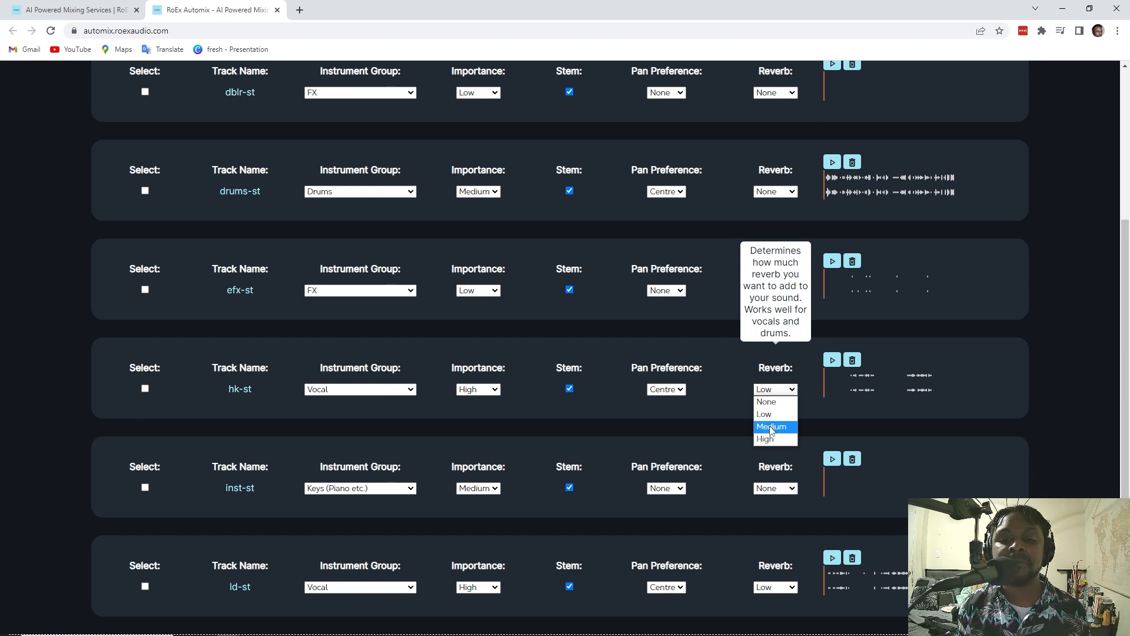
pyautogui.click(772, 426)
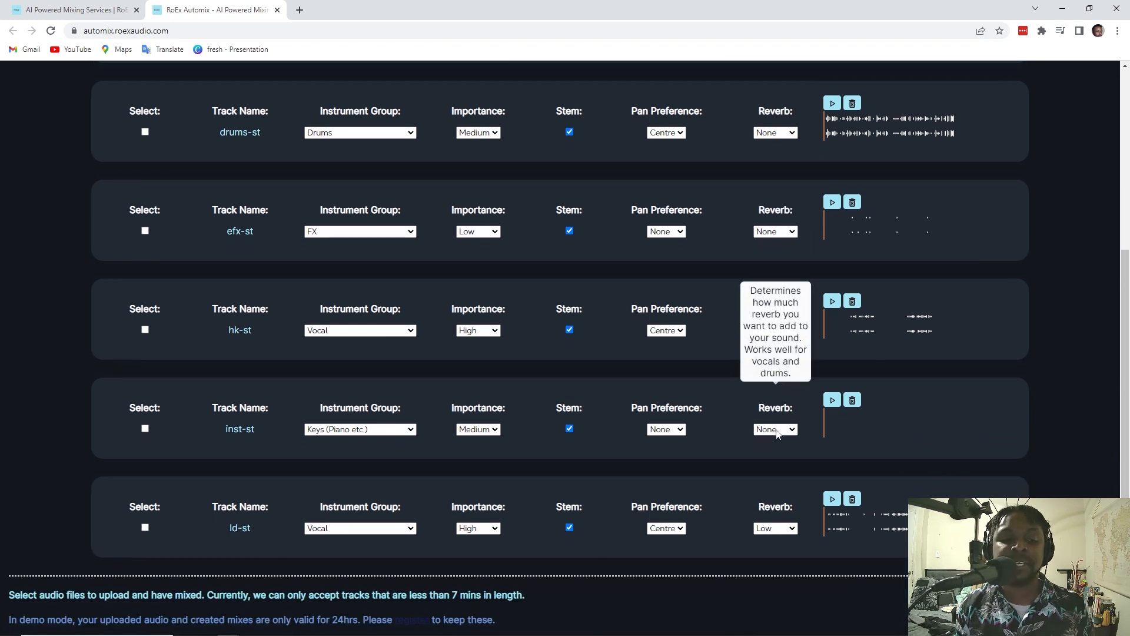
pyautogui.click(775, 330)
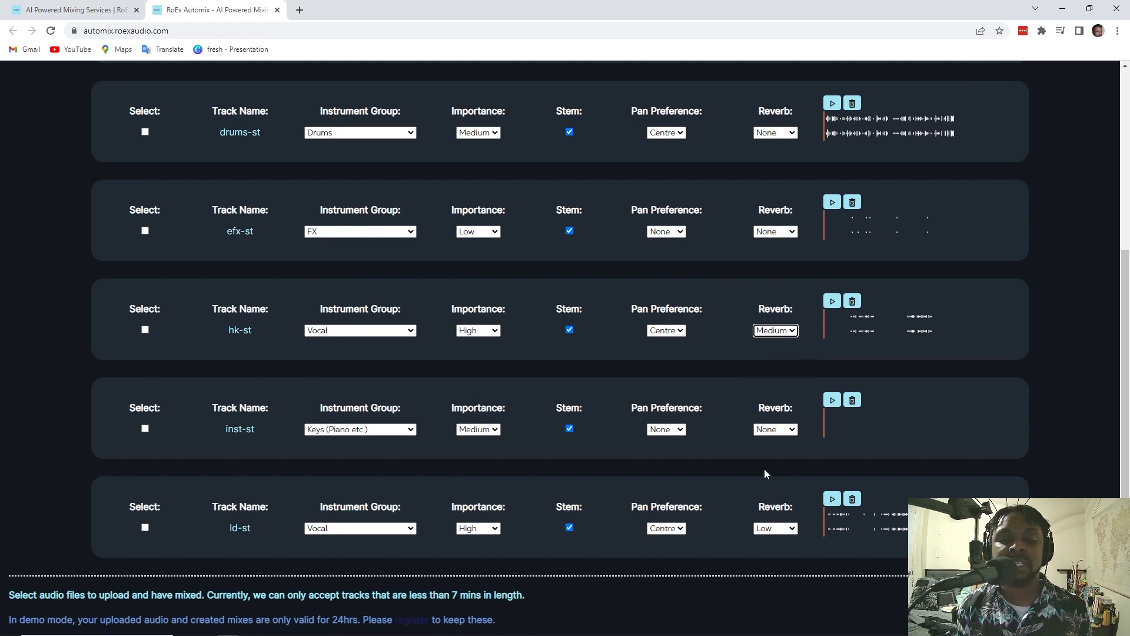
pyautogui.moveTo(835, 322)
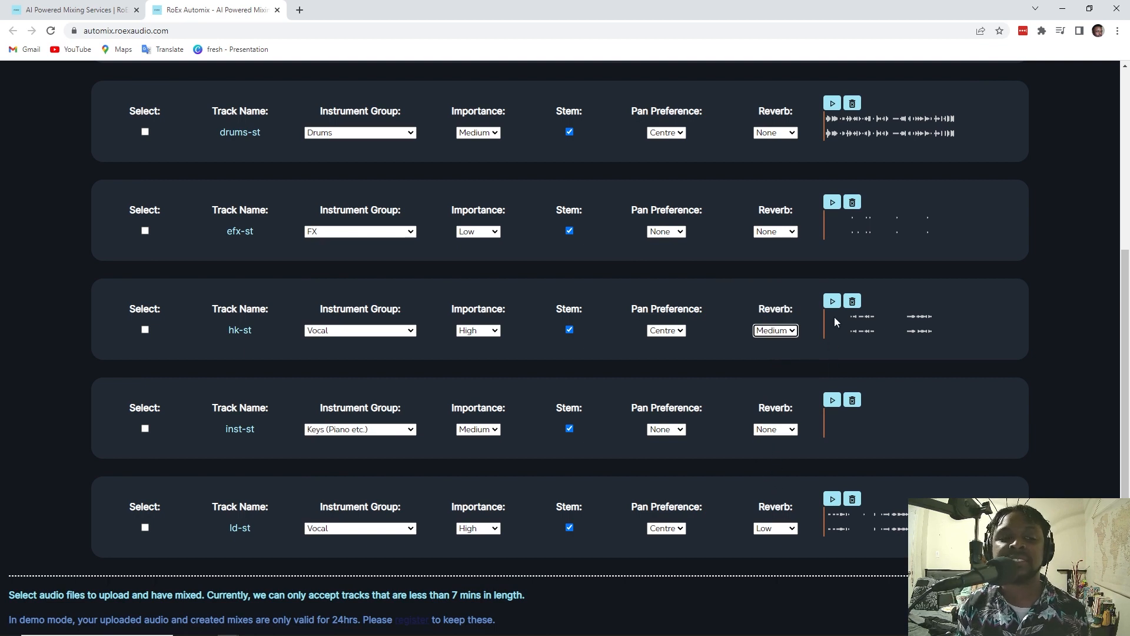
pyautogui.moveTo(783, 343)
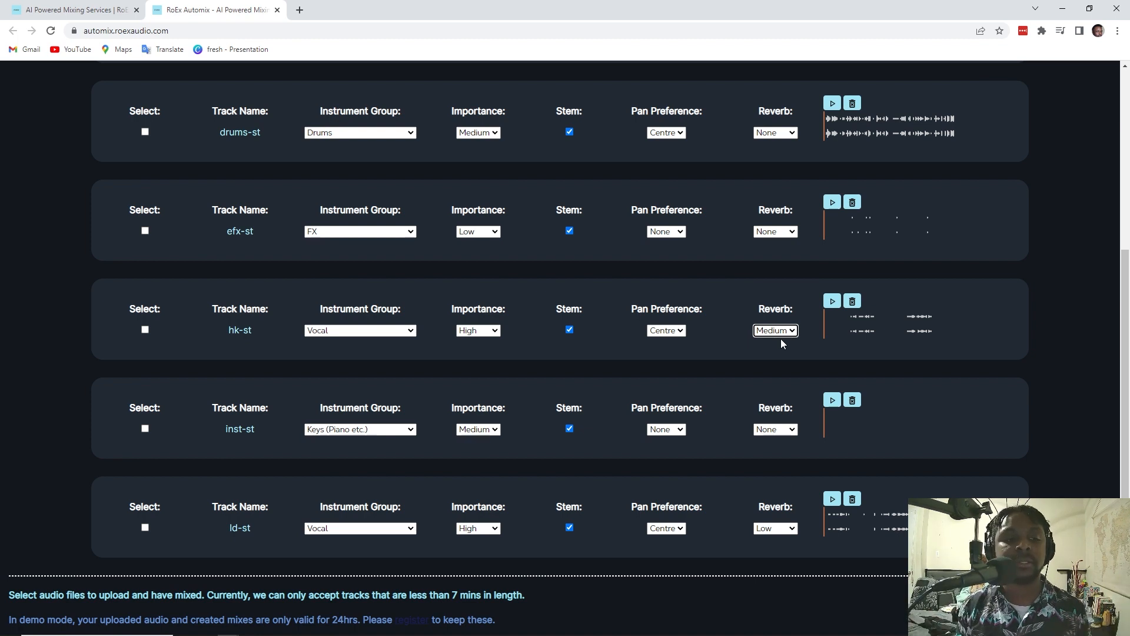
pyautogui.moveTo(770, 378)
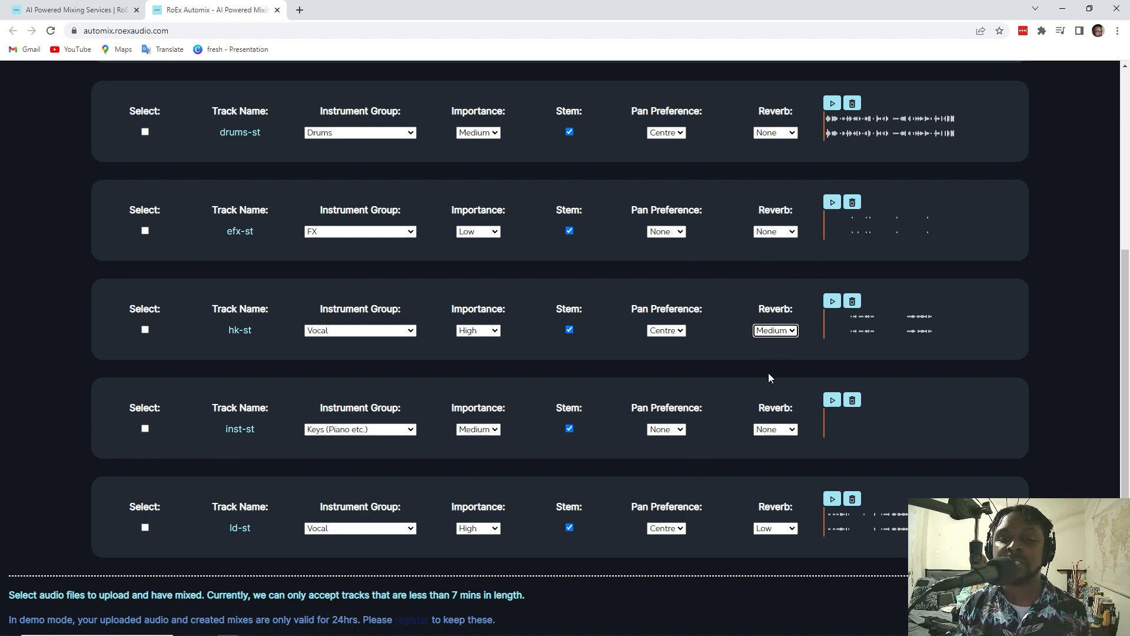
pyautogui.moveTo(774, 331)
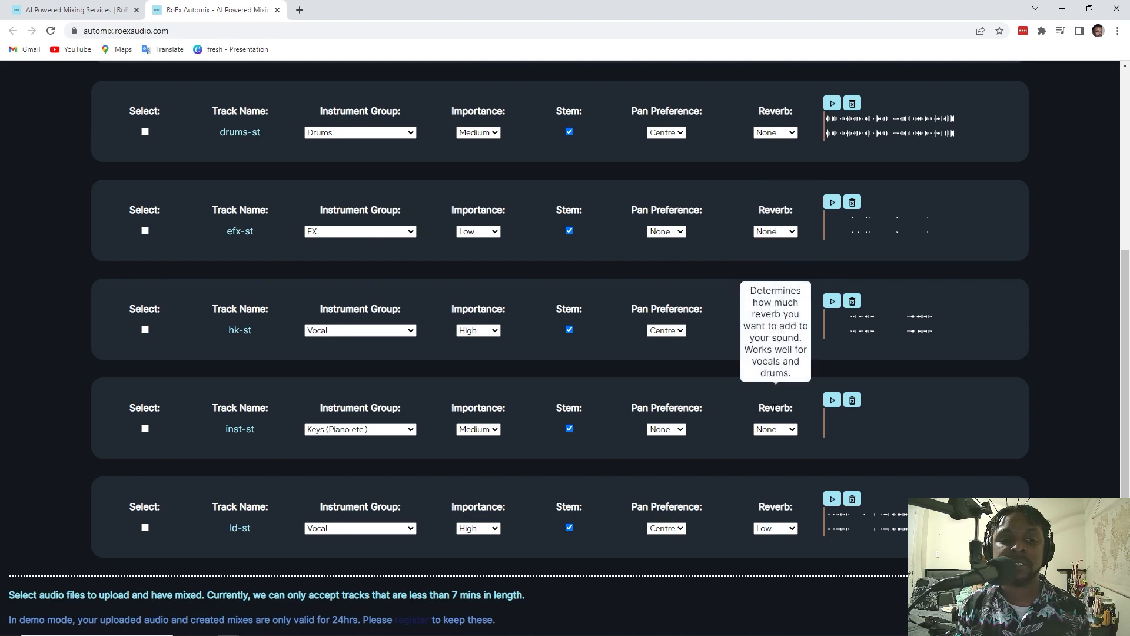
pyautogui.moveTo(775, 429)
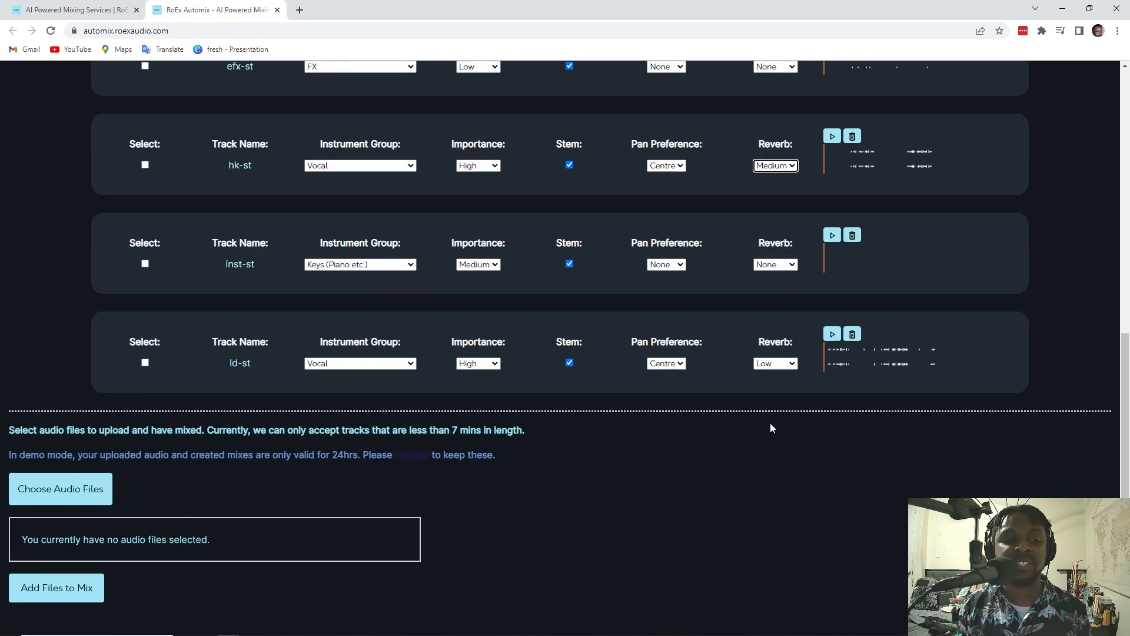
# Step: Change the Musical Style dropdown from Rock/Indie to Pop
pyautogui.scroll(3)
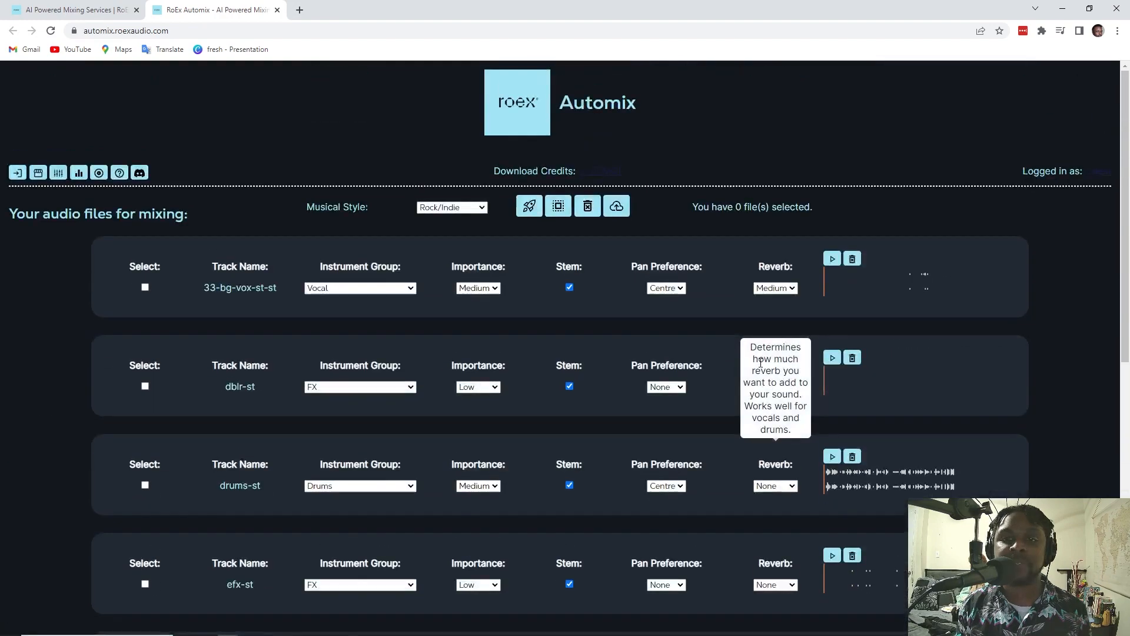
pyautogui.moveTo(617, 206)
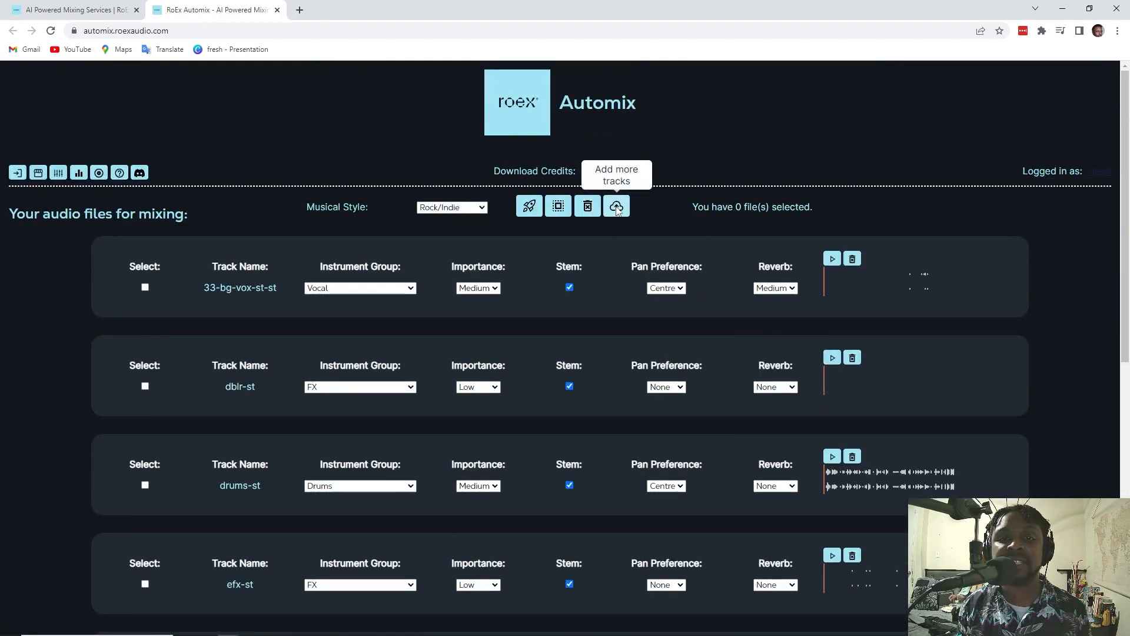
pyautogui.click(451, 207)
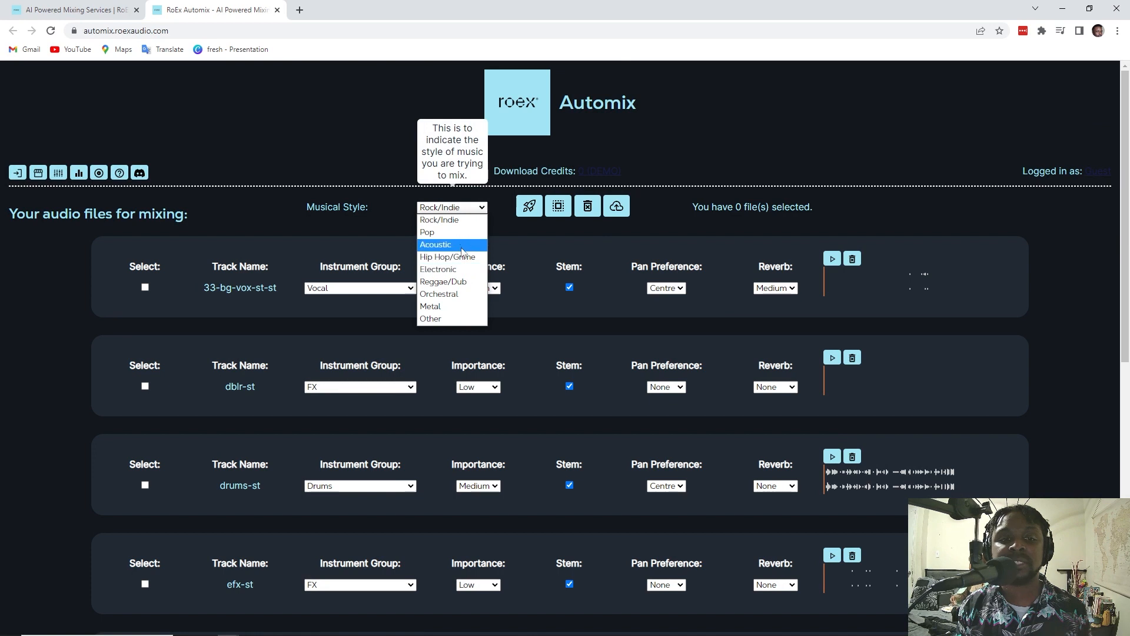
pyautogui.click(426, 232)
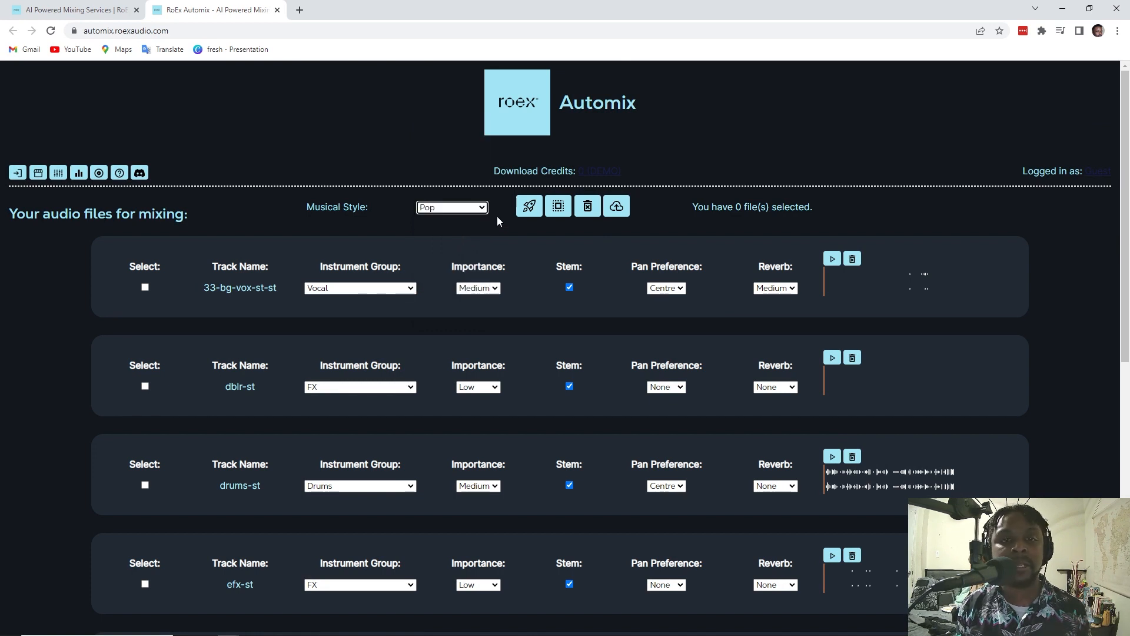
pyautogui.moveTo(528, 206)
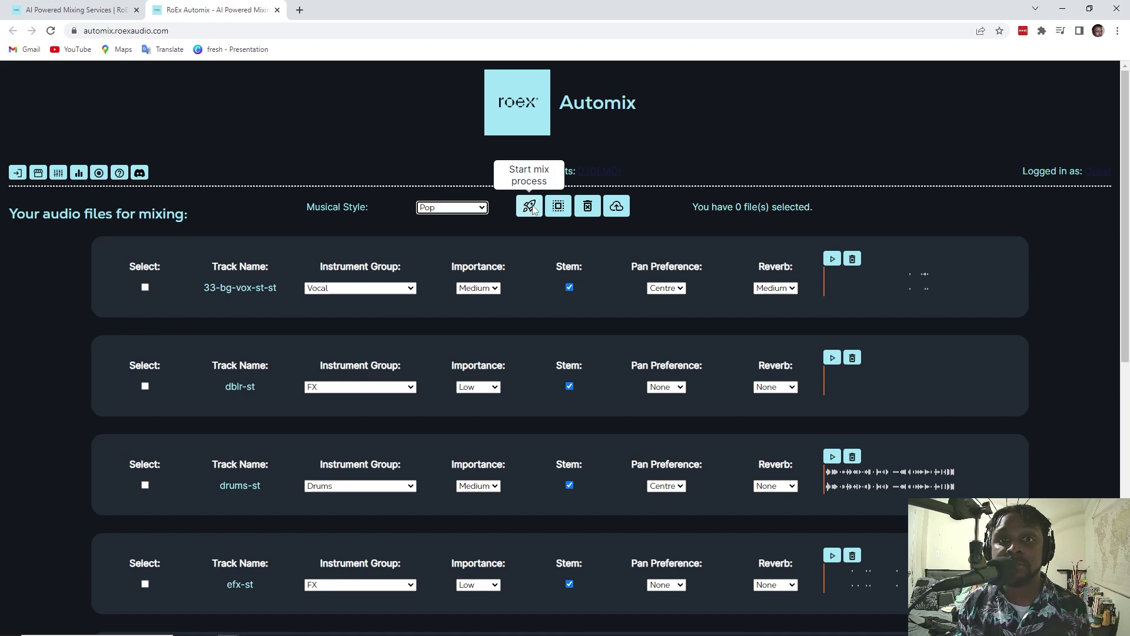
# Step: Select dblr-st and 33-bg-vox-st-st, then Select/Deselect All to include all seven tracks
pyautogui.click(145, 386)
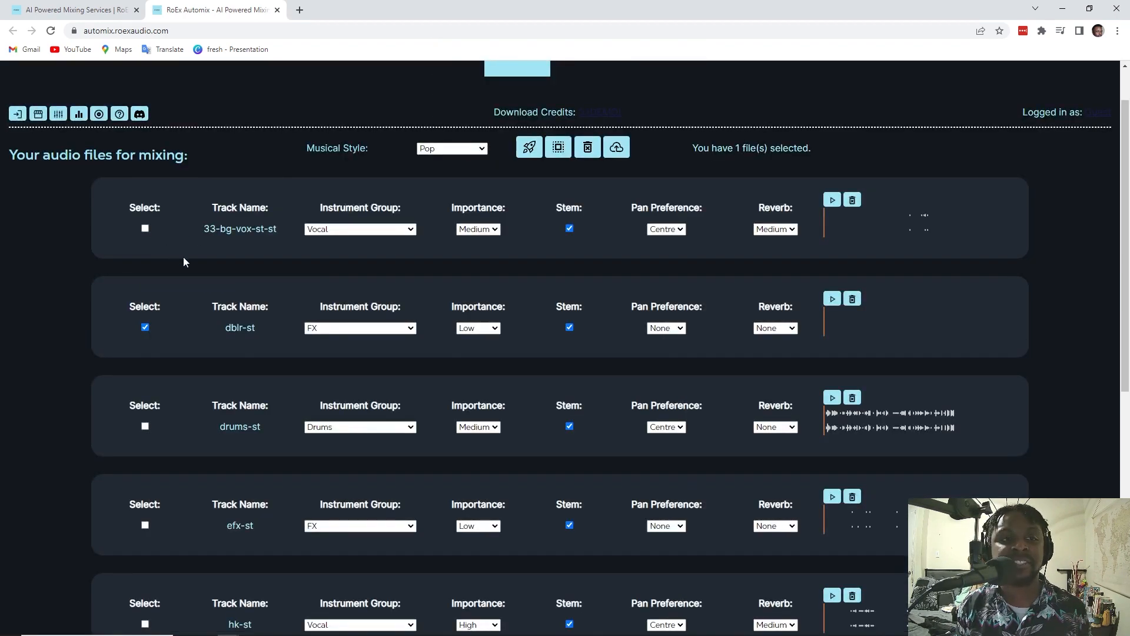
pyautogui.click(145, 228)
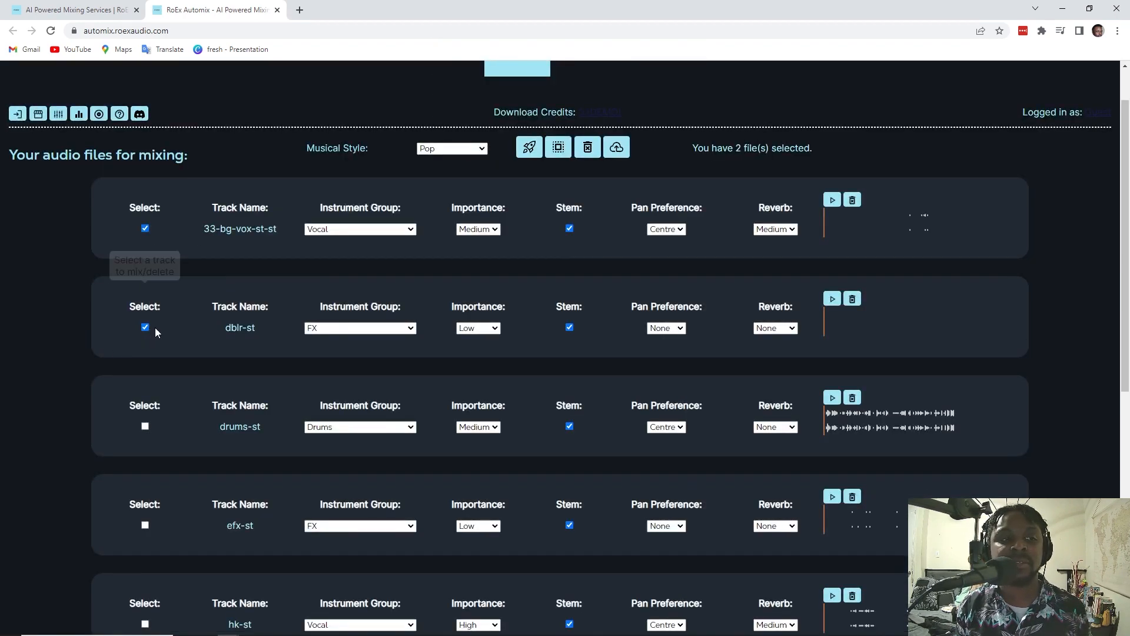
pyautogui.scroll(-3)
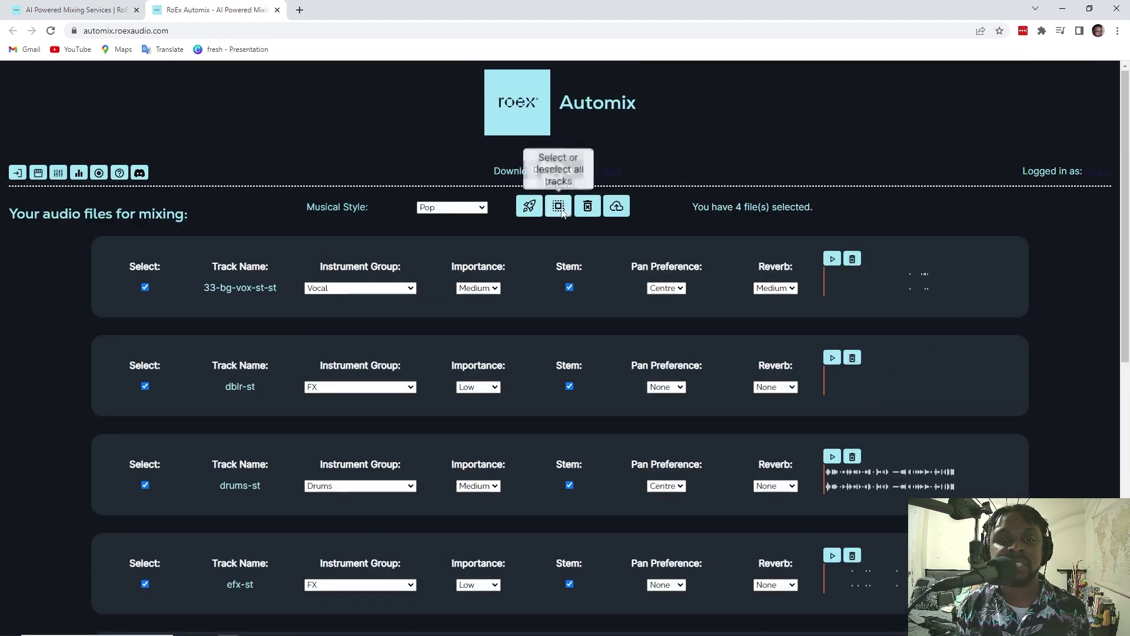
pyautogui.click(557, 206)
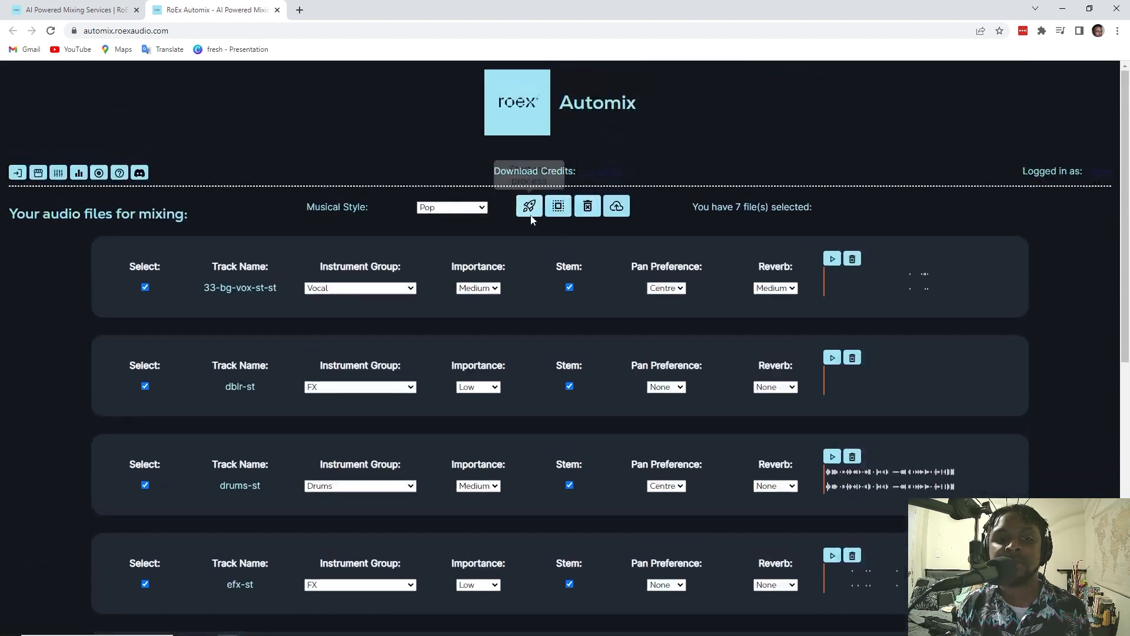
pyautogui.moveTo(528, 206)
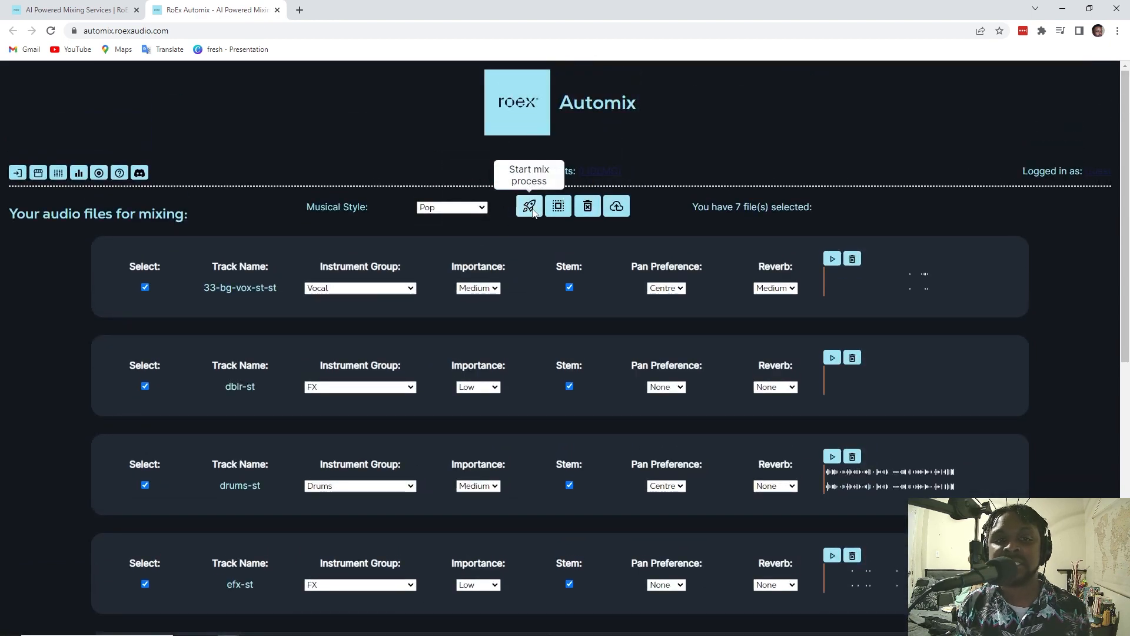
# Step: Submit a Stem/Mix request, which is refused because one track is too quiet
pyautogui.click(529, 206)
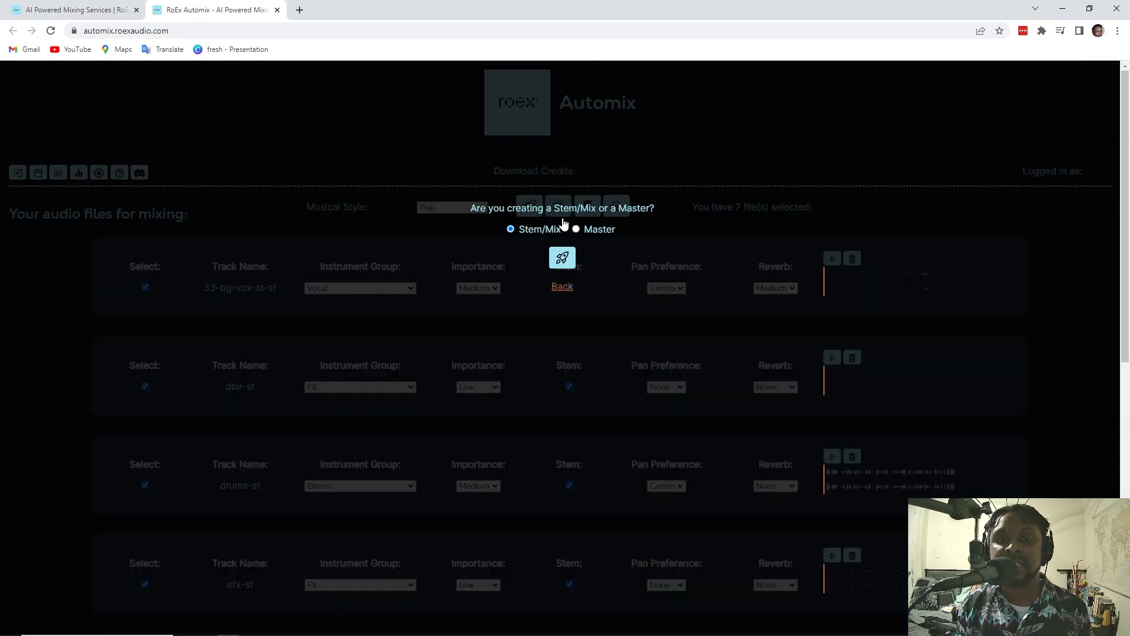
pyautogui.moveTo(575, 240)
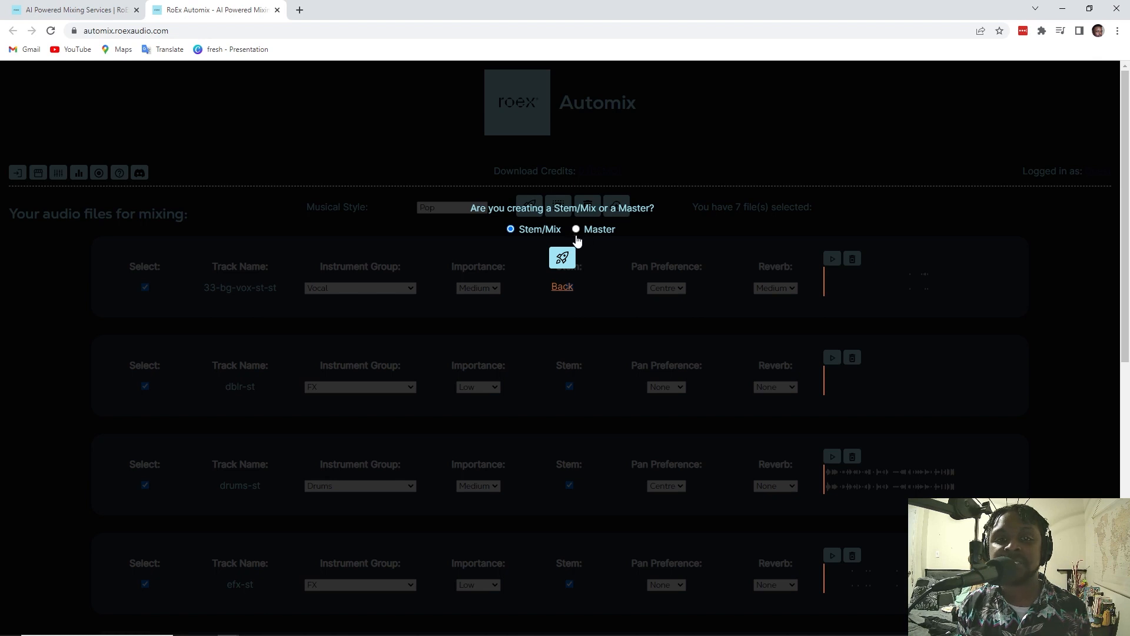
pyautogui.moveTo(561, 258)
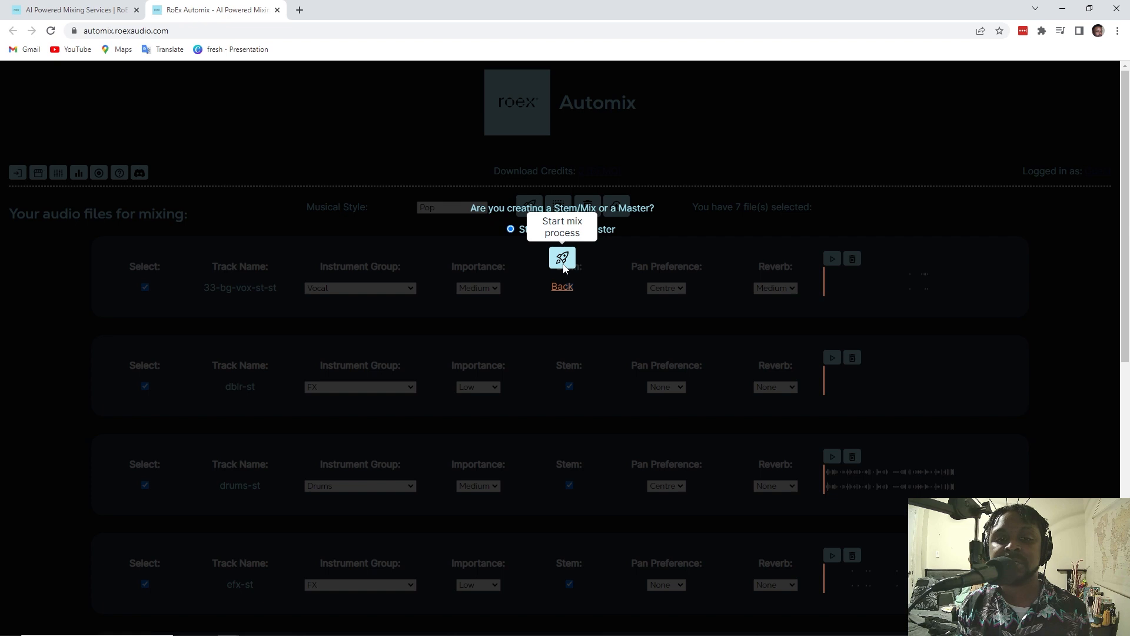
pyautogui.click(562, 257)
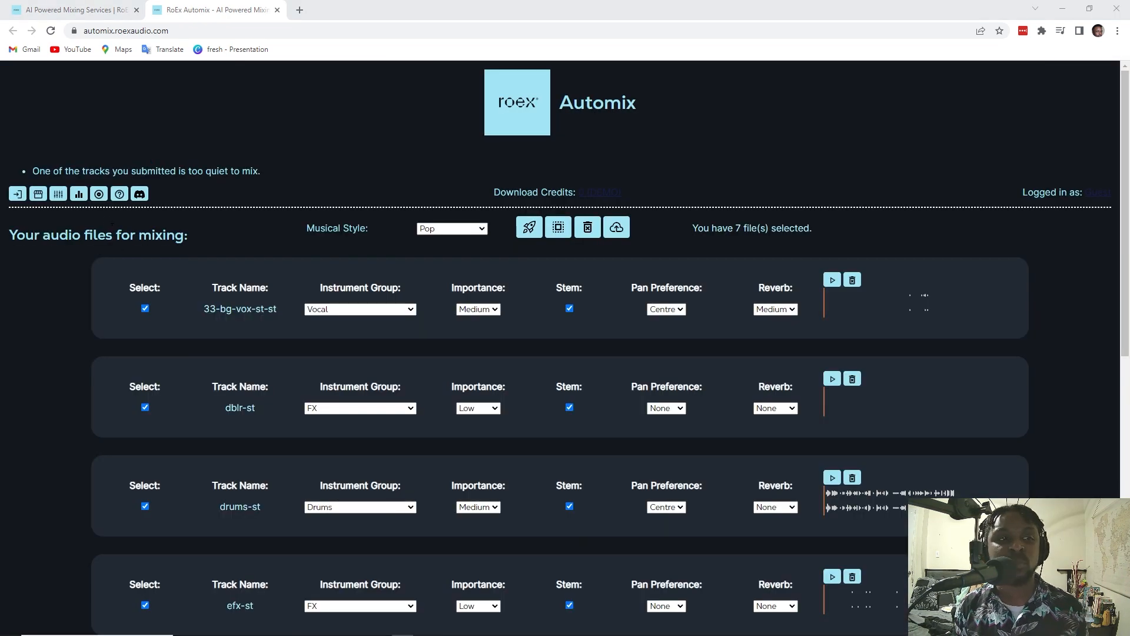
pyautogui.moveTo(145, 406)
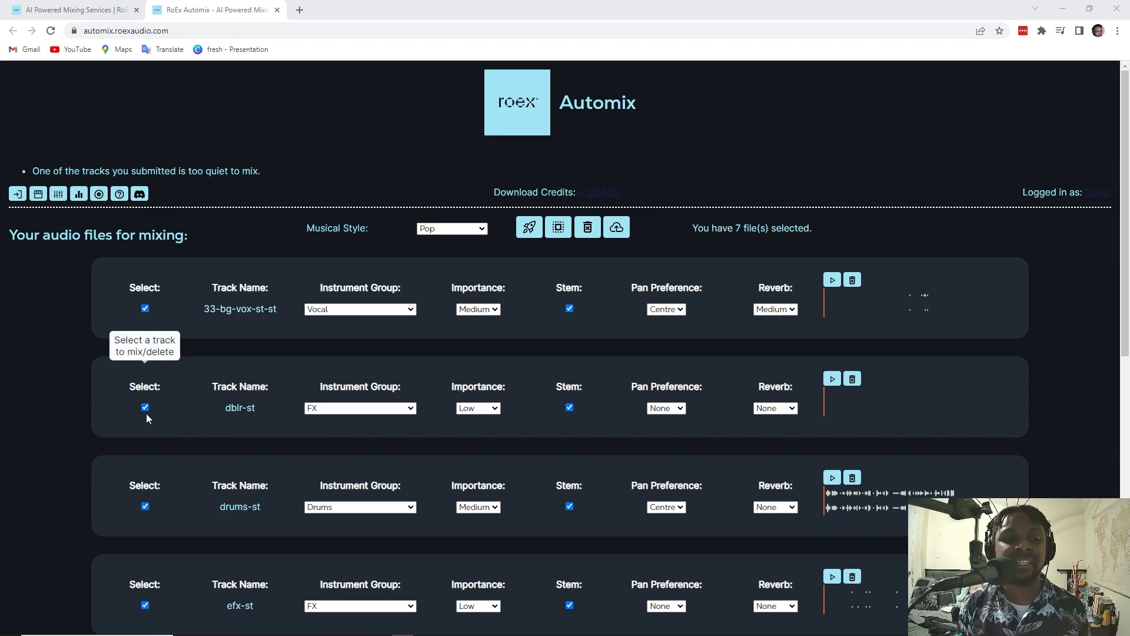
# Step: Scroll through the track list to review the dblr-st and inst-st rows
pyautogui.scroll(-3)
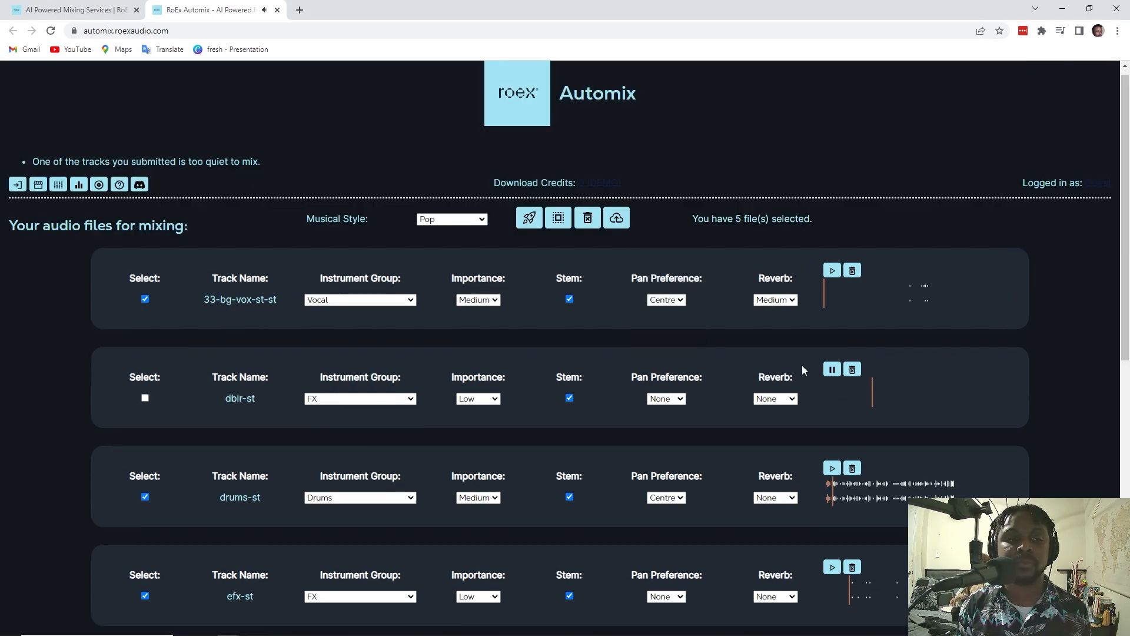
pyautogui.scroll(-3)
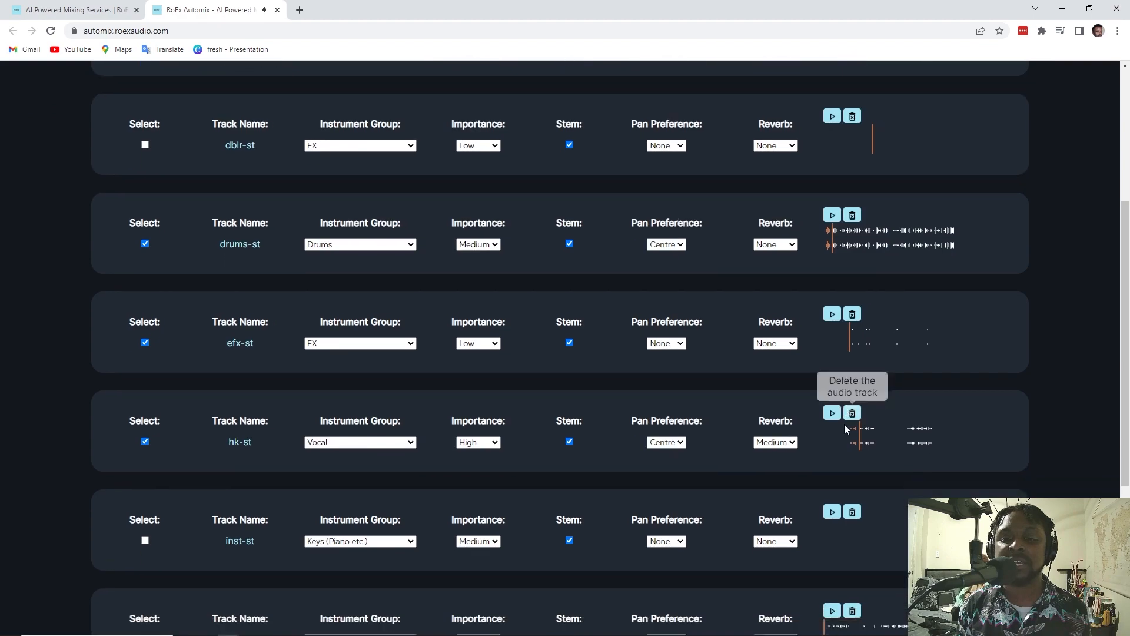
pyautogui.scroll(3)
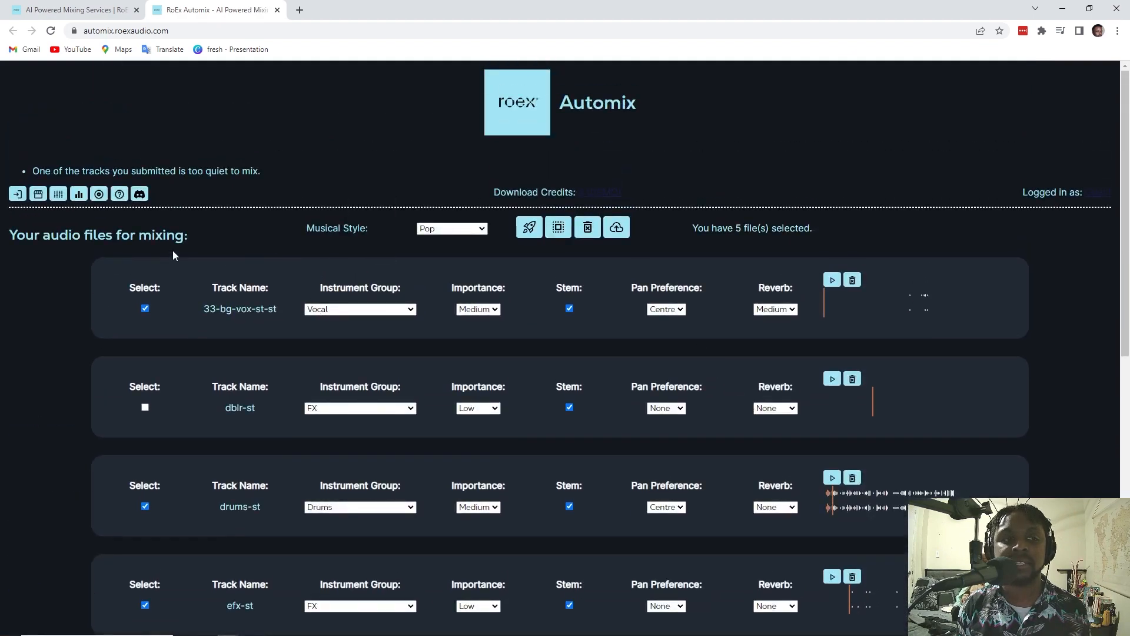
pyautogui.scroll(-3)
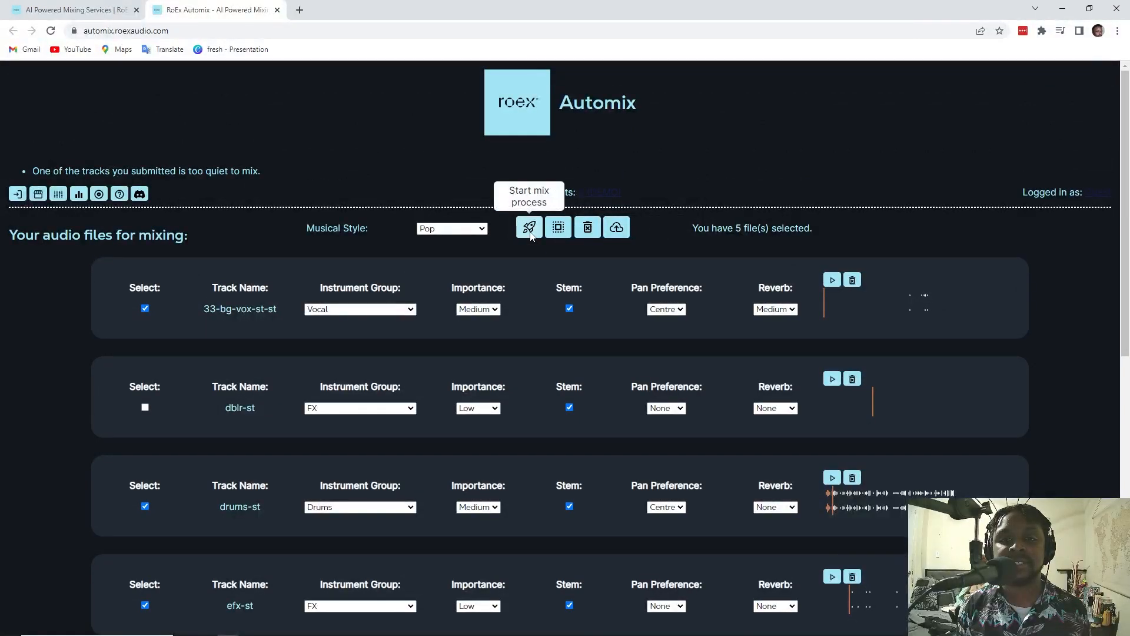
# Step: Start the AI mix of the five selected stem tracks
pyautogui.click(529, 227)
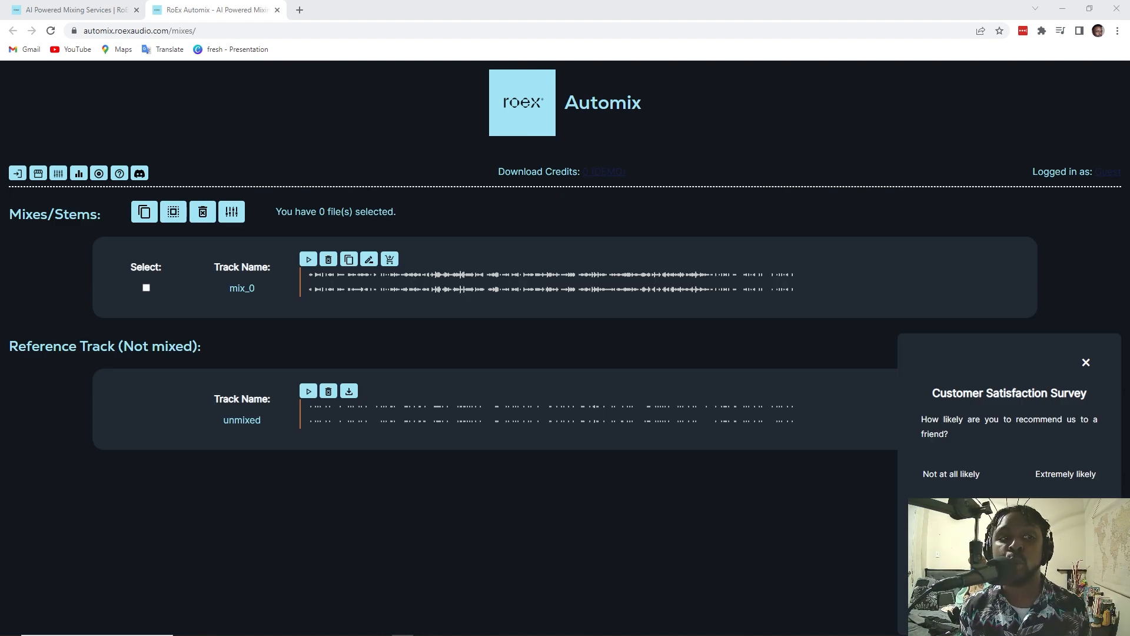
# Step: Dismiss the satisfaction survey and play the unmixed reference track, skipping ahead twice
pyautogui.click(1085, 363)
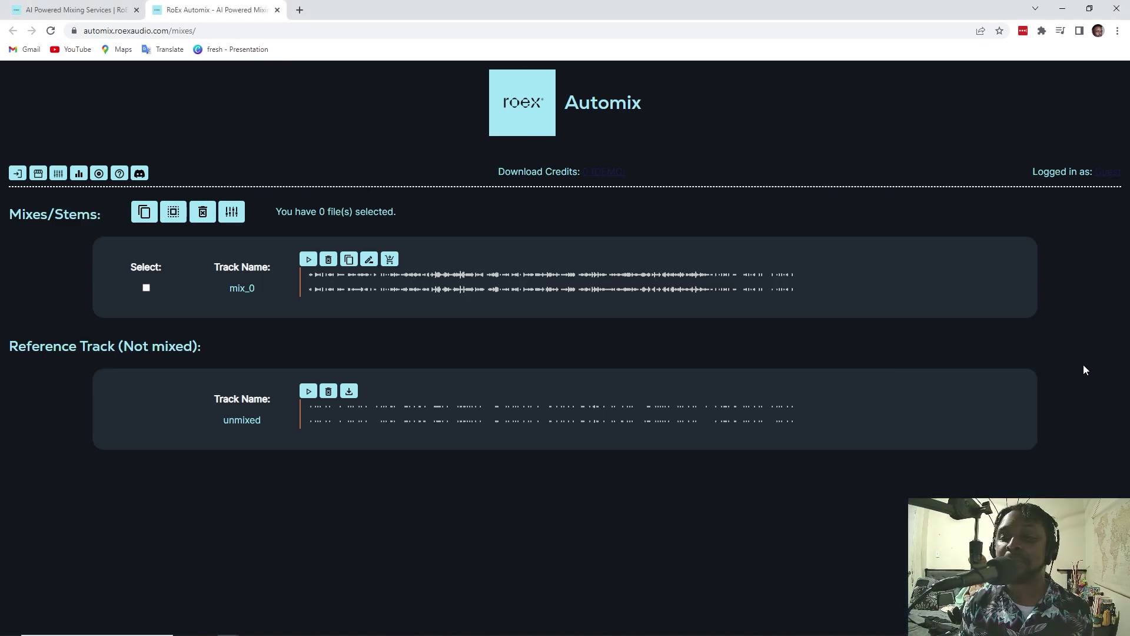
pyautogui.moveTo(308, 391)
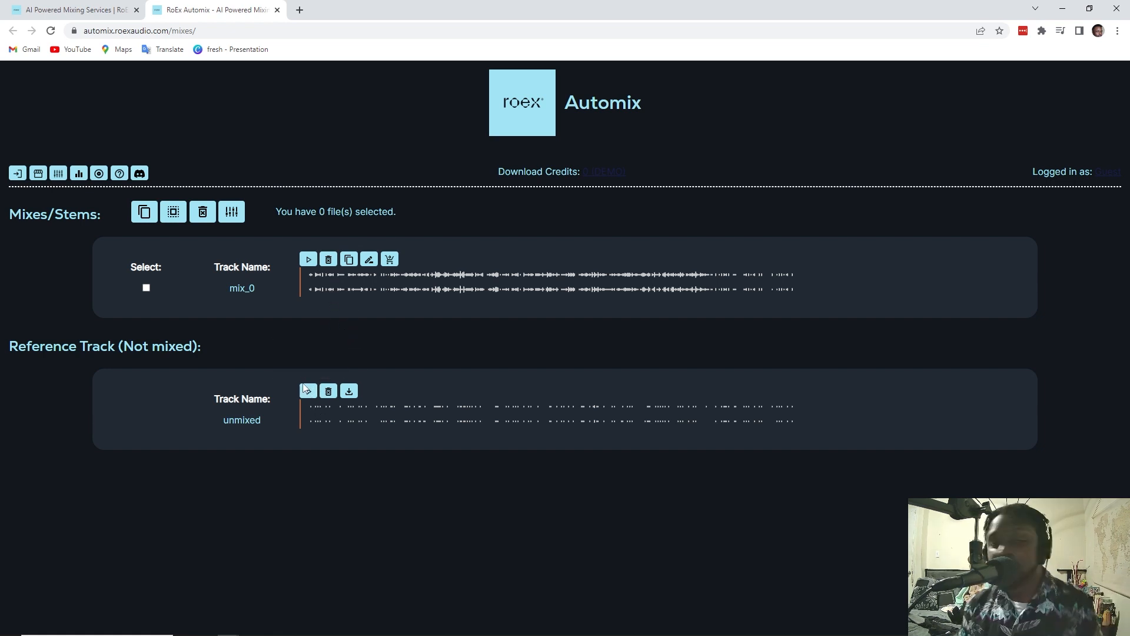
pyautogui.moveTo(308, 391)
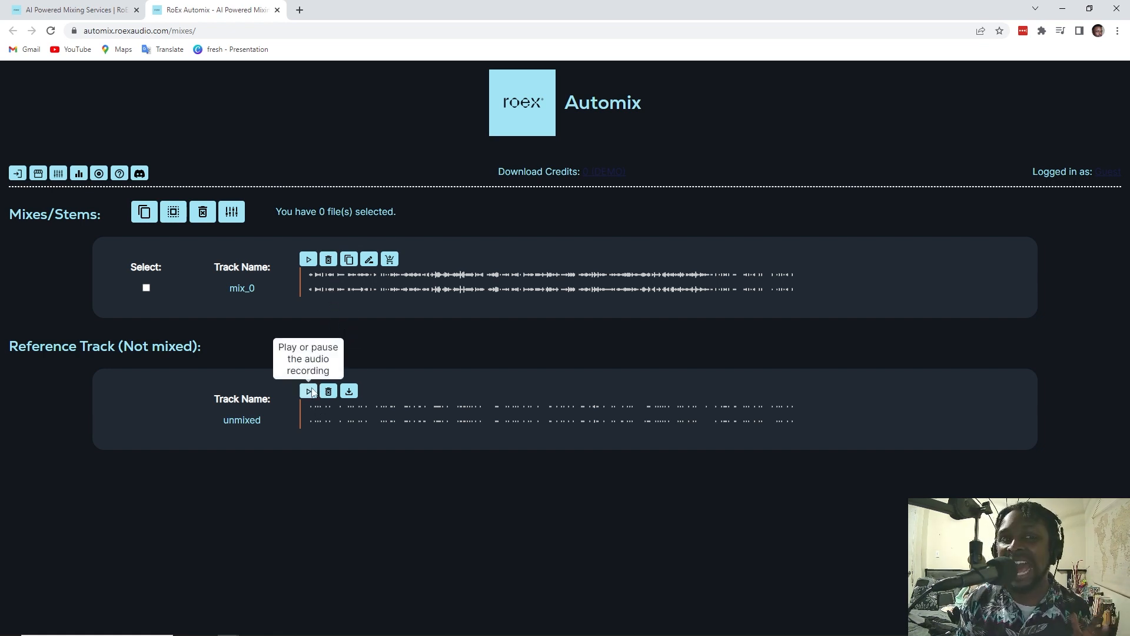
pyautogui.click(308, 391)
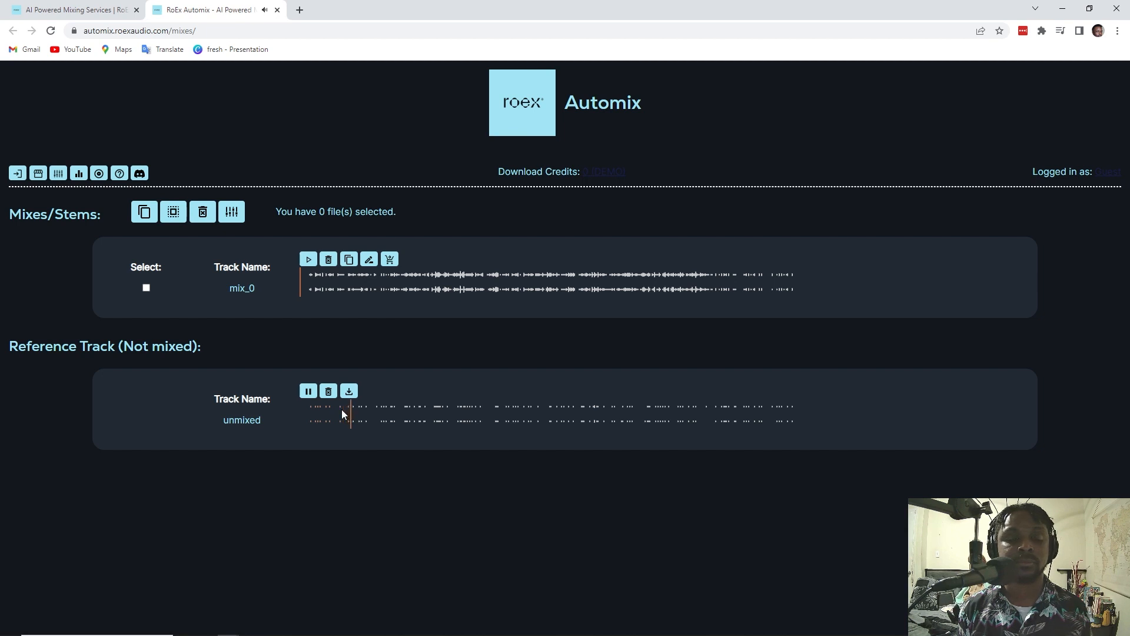
pyautogui.click(308, 389)
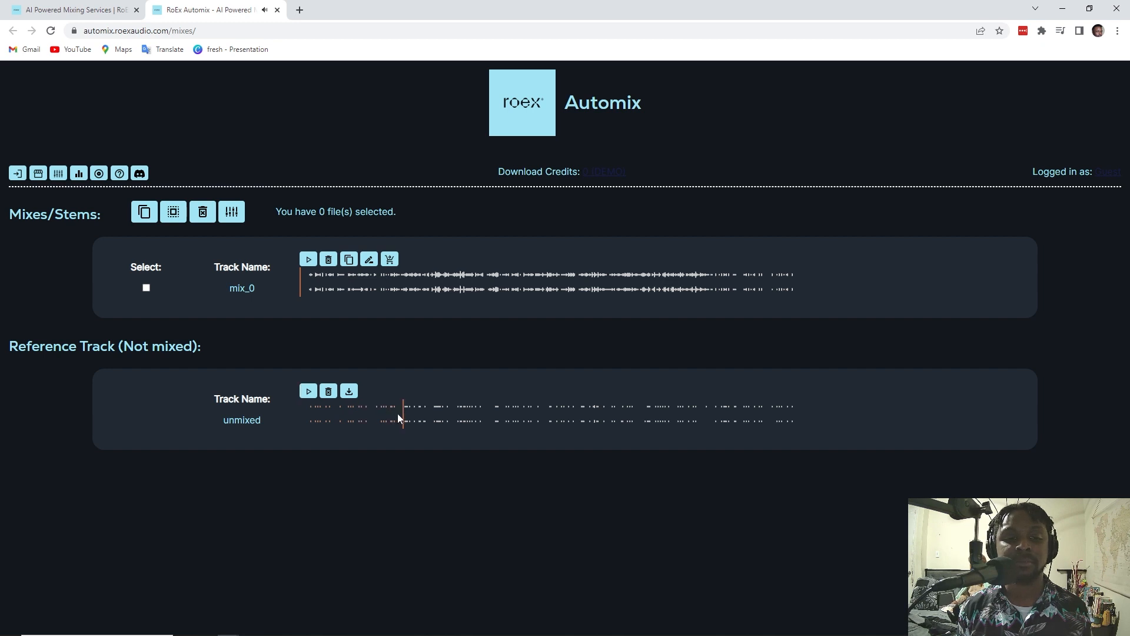
pyautogui.click(307, 391)
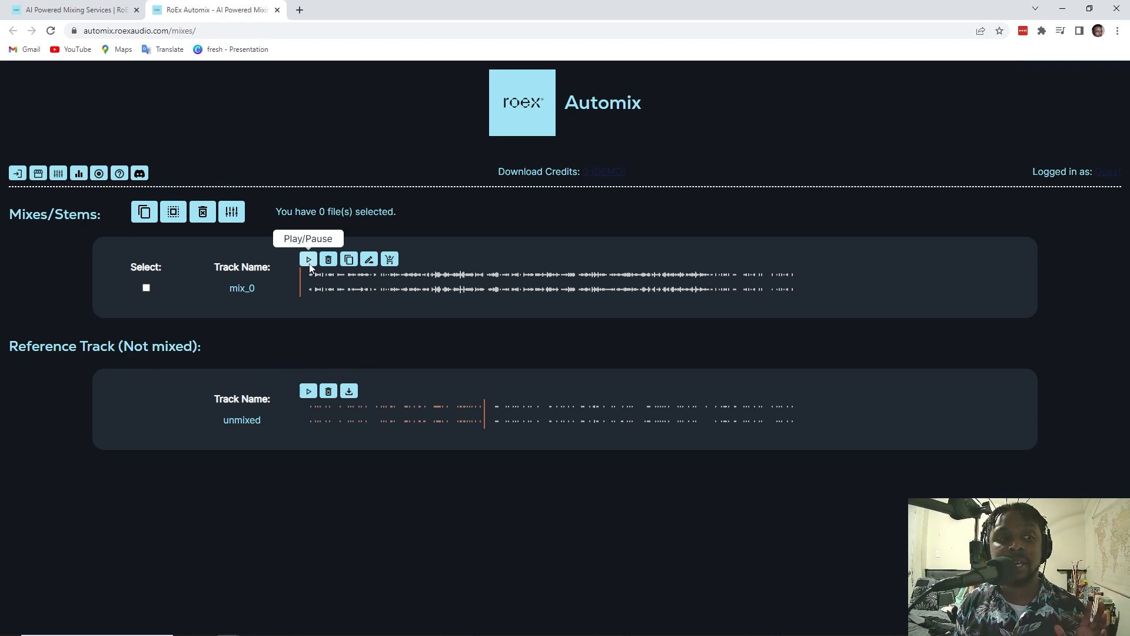
# Step: Play mix_0 from its start and scroll down the mixes page
pyautogui.click(308, 259)
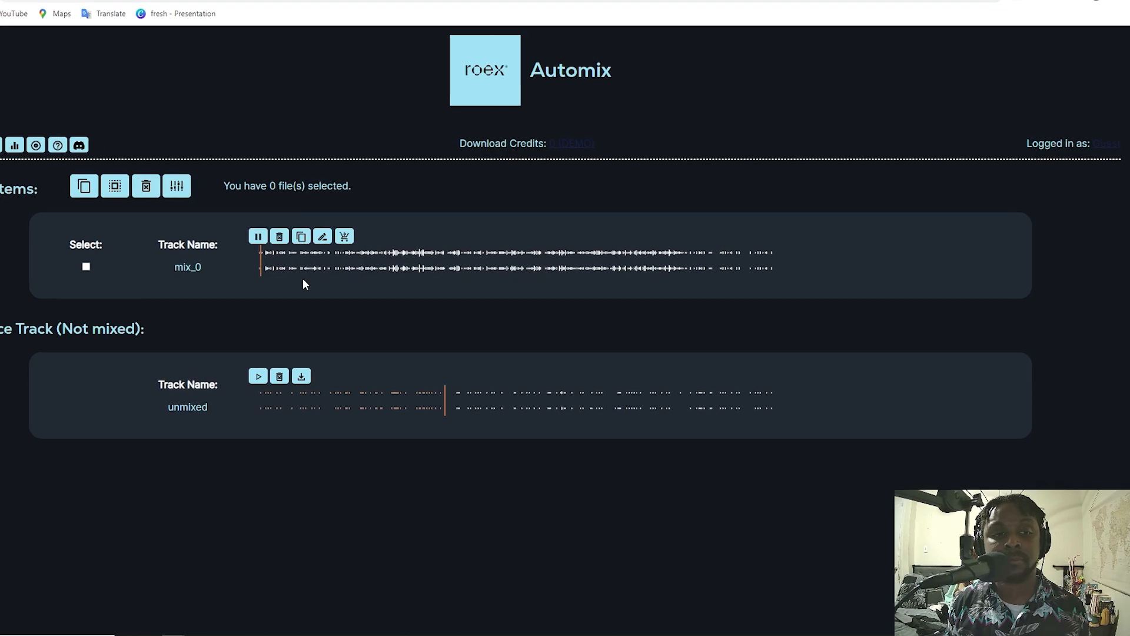
pyautogui.scroll(-3)
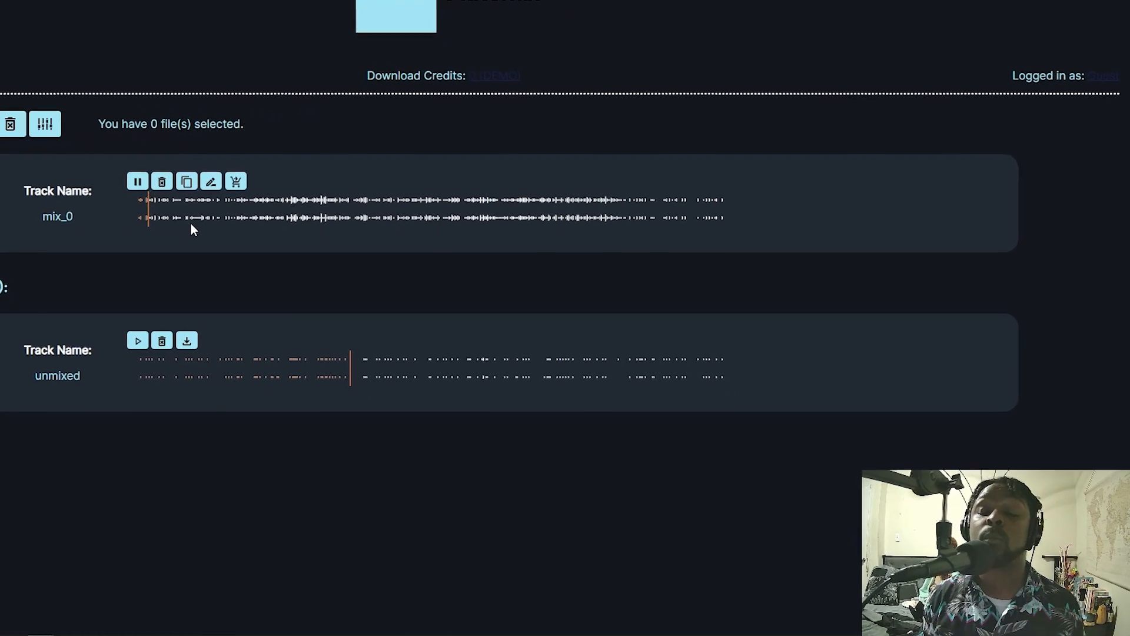
pyautogui.scroll(-3)
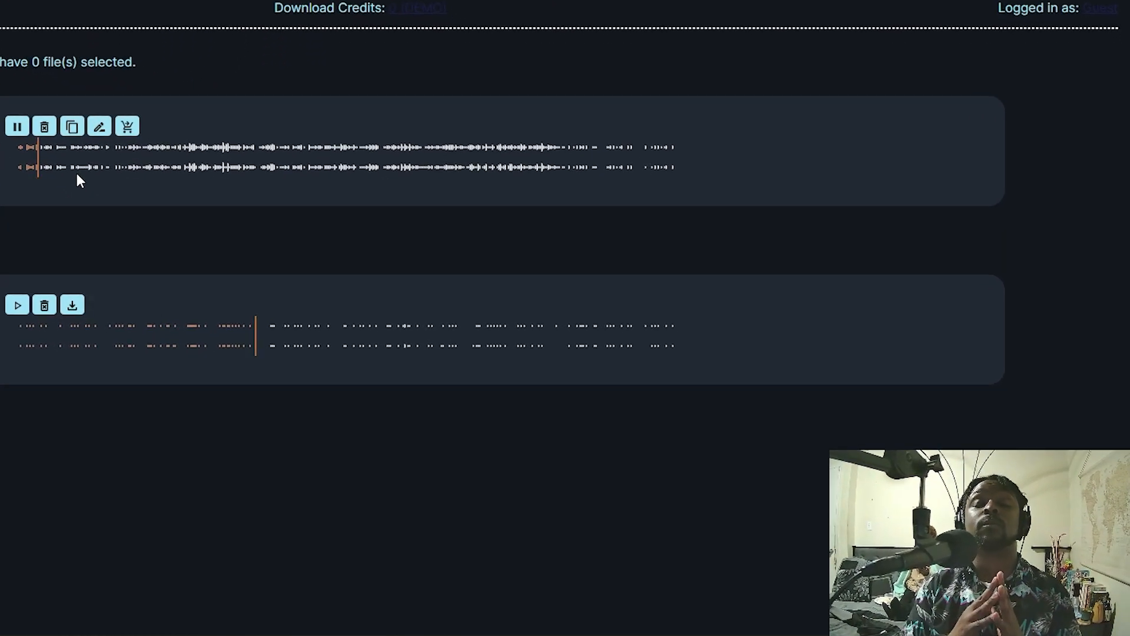